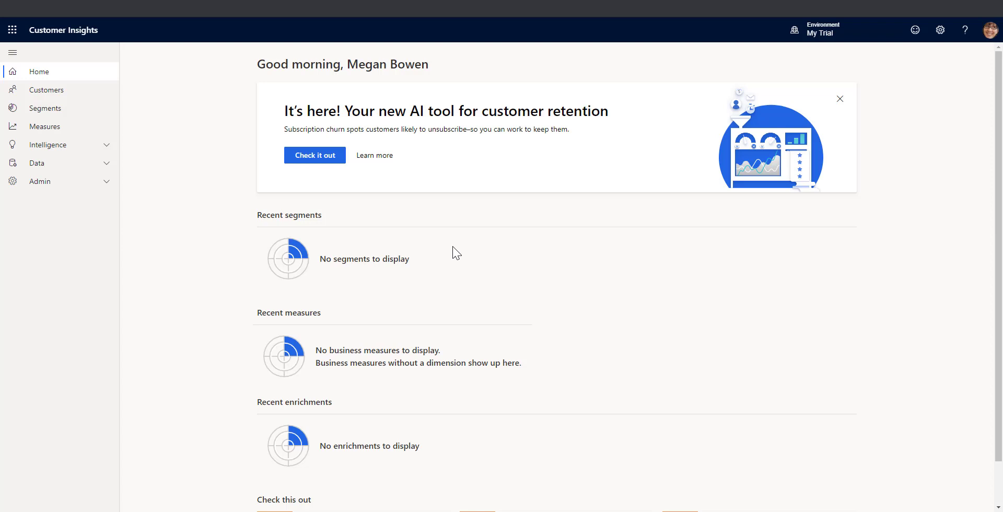
mouse_move(402, 213)
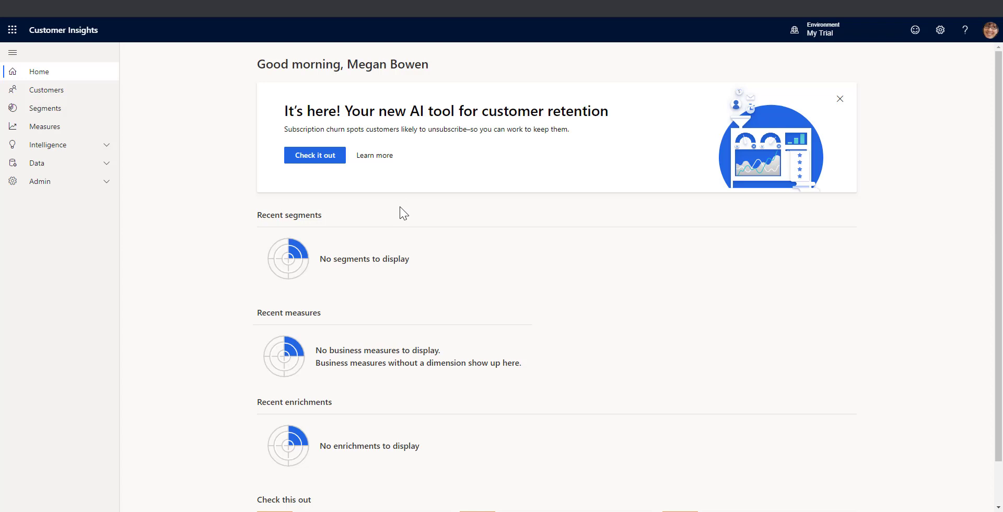
mouse_move(402, 207)
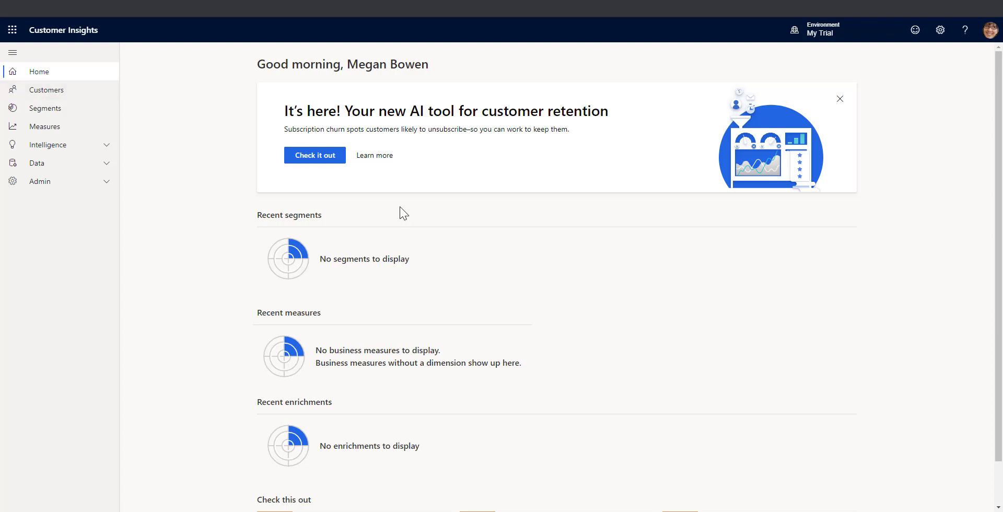
mouse_move(940, 30)
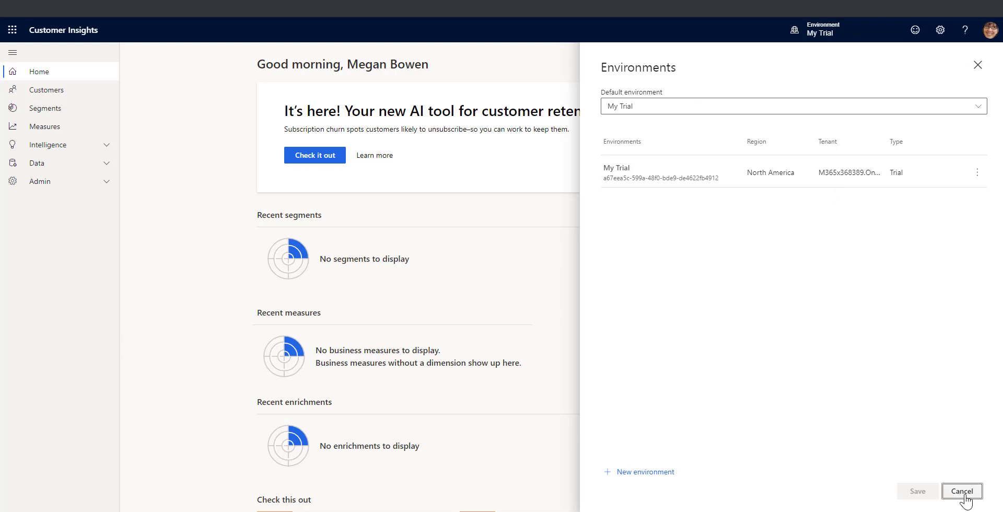
- Close the environments panel, view the signed-in admin account, and scroll the trial subscriptions
left_click(962, 492)
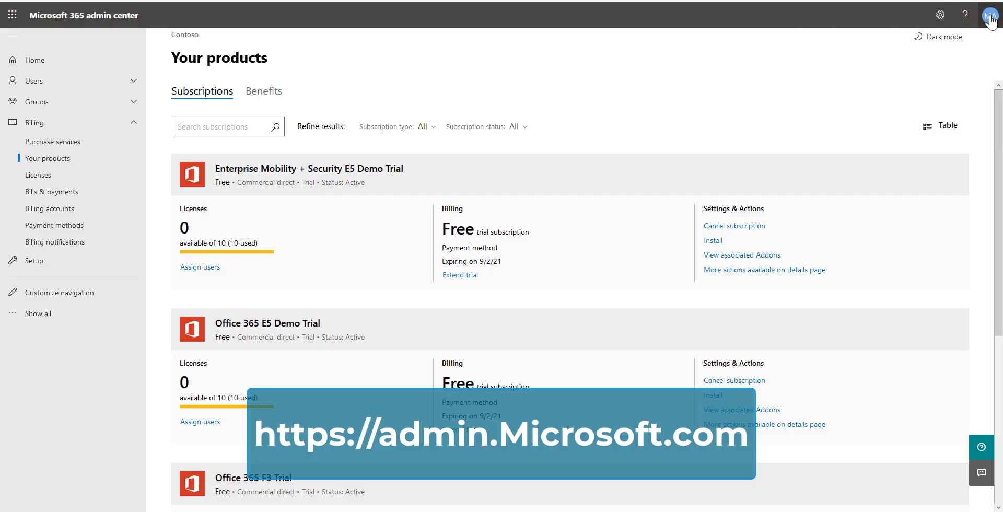
left_click(992, 15)
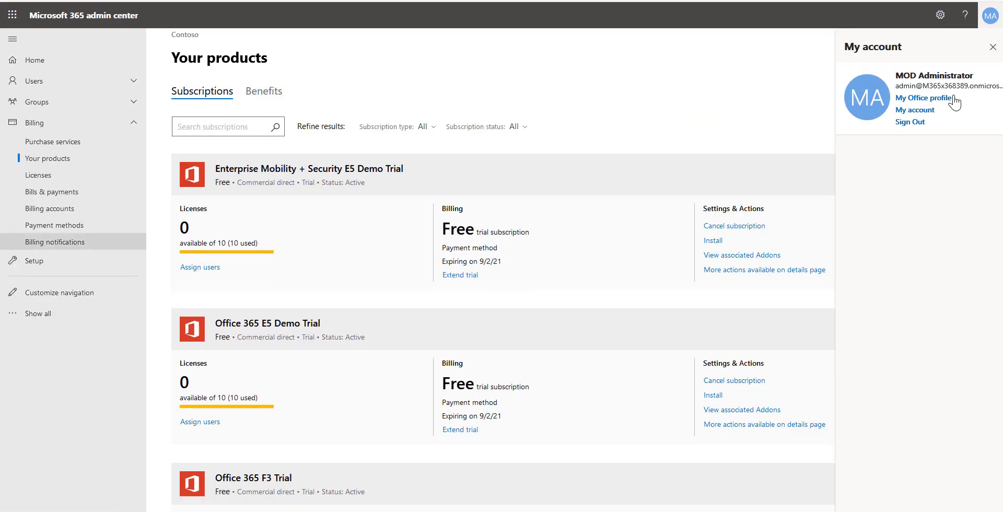
mouse_move(710, 144)
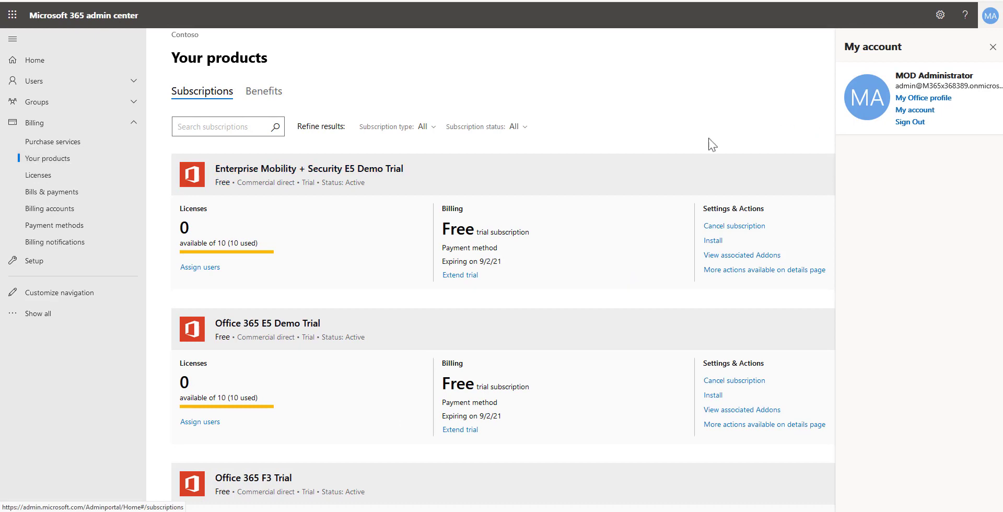
scroll("down", 3)
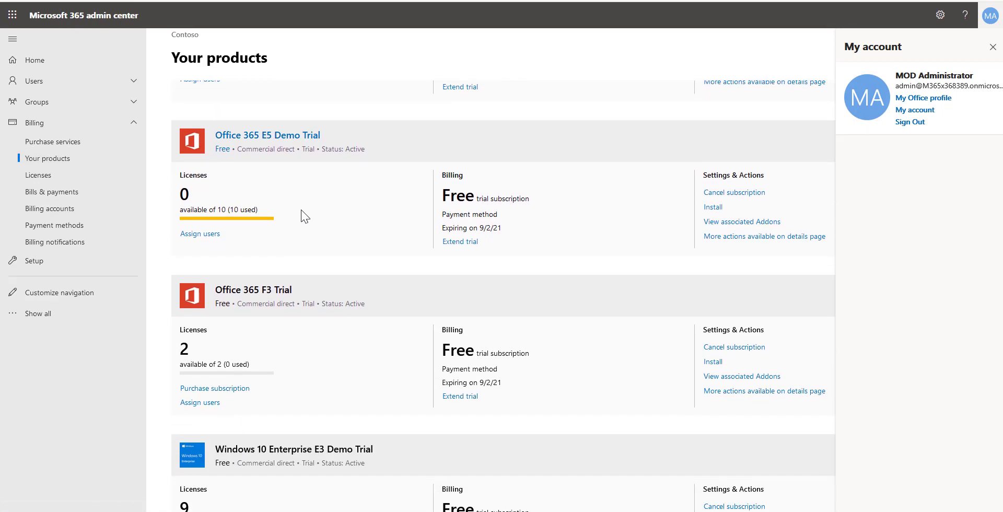
mouse_move(348, 232)
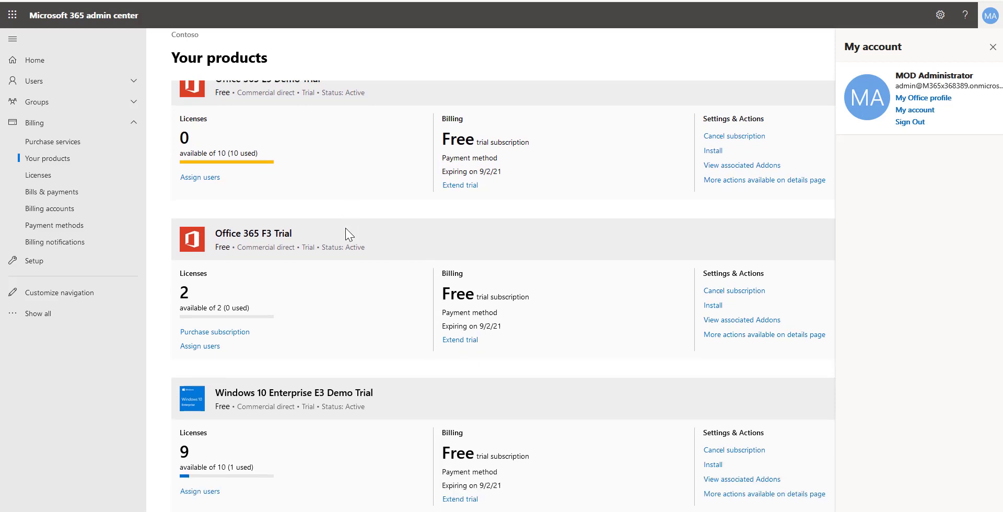
scroll("up", 3)
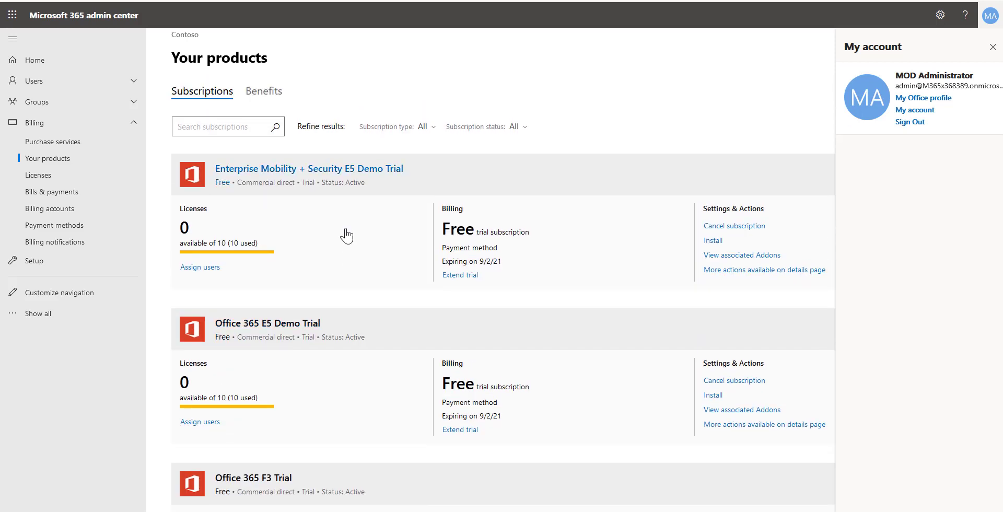
- Open Billing > Licenses to see Dynamics 365 Customer Insights Viral with 9999 available
left_click(38, 175)
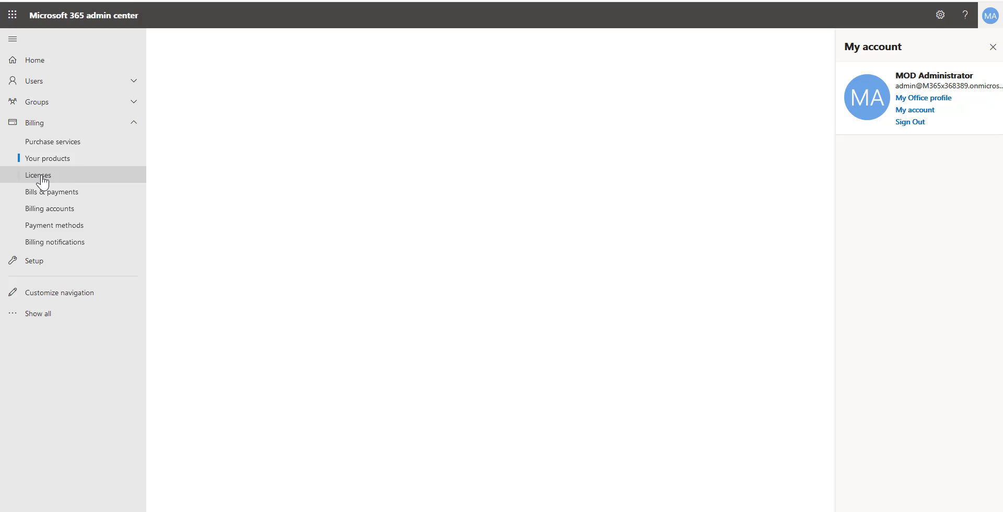
left_click(38, 176)
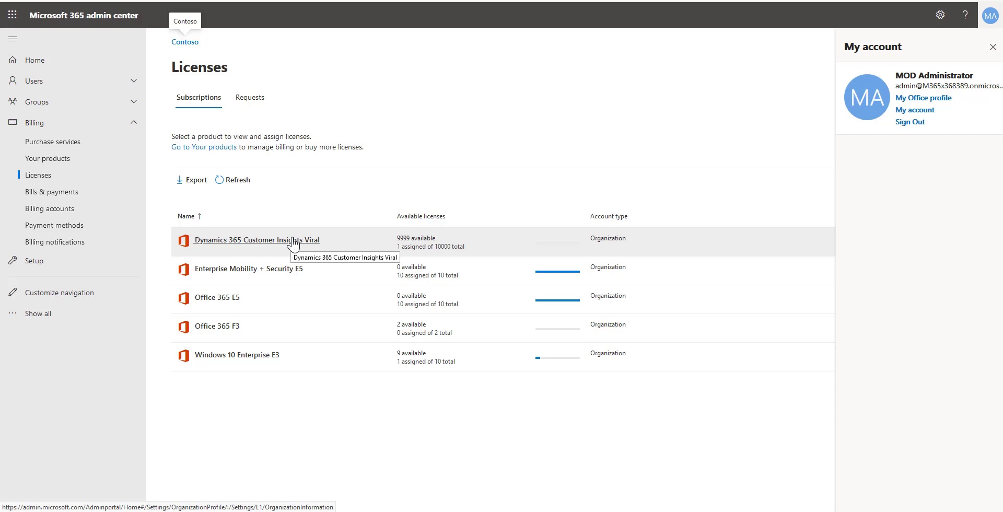
mouse_move(291, 247)
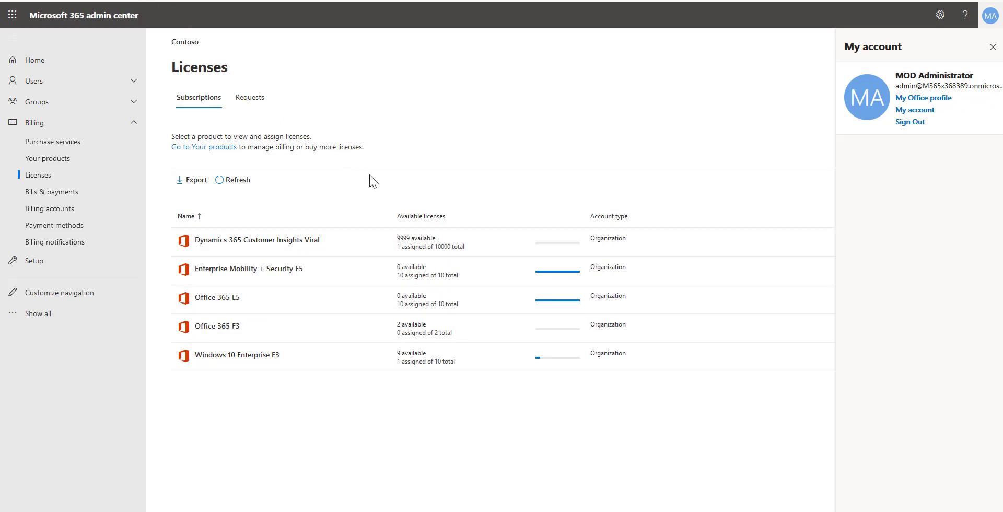
mouse_move(339, 151)
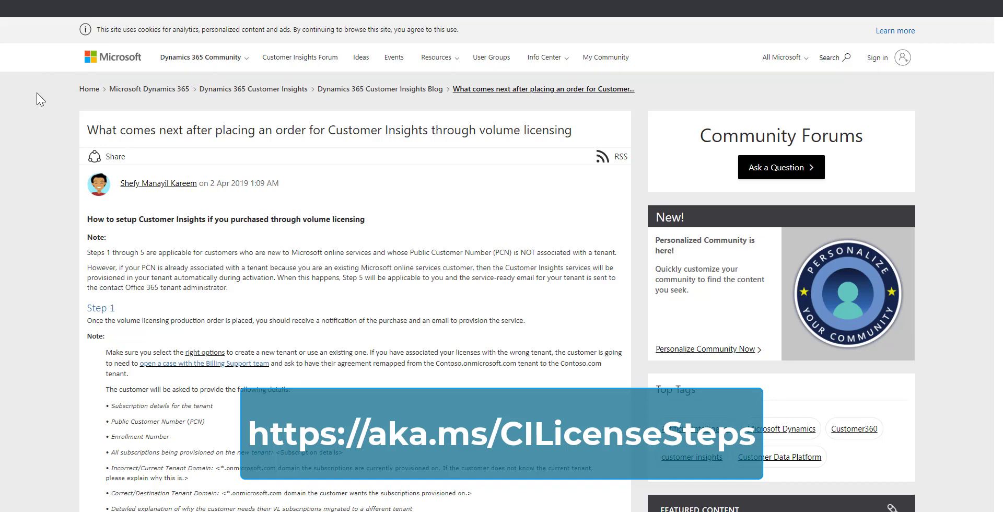
mouse_move(100, 121)
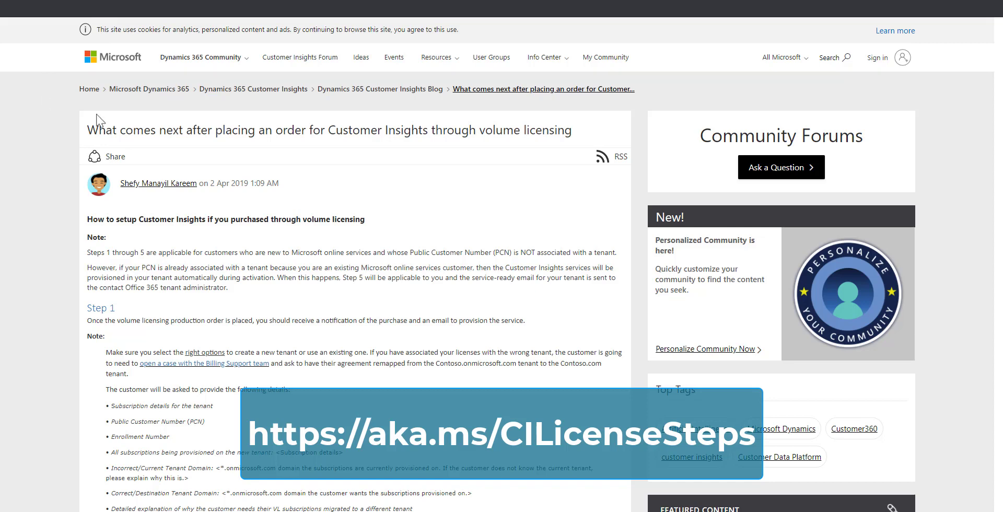
mouse_move(250, 174)
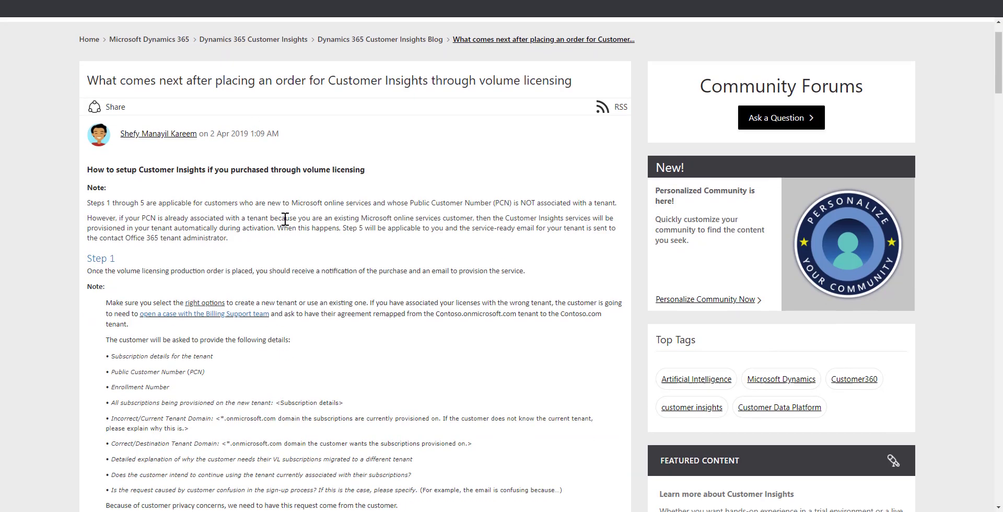
- Scroll through the aka.ms/CILicenseSteps community post on Customer Insights setup steps
scroll("down", 3)
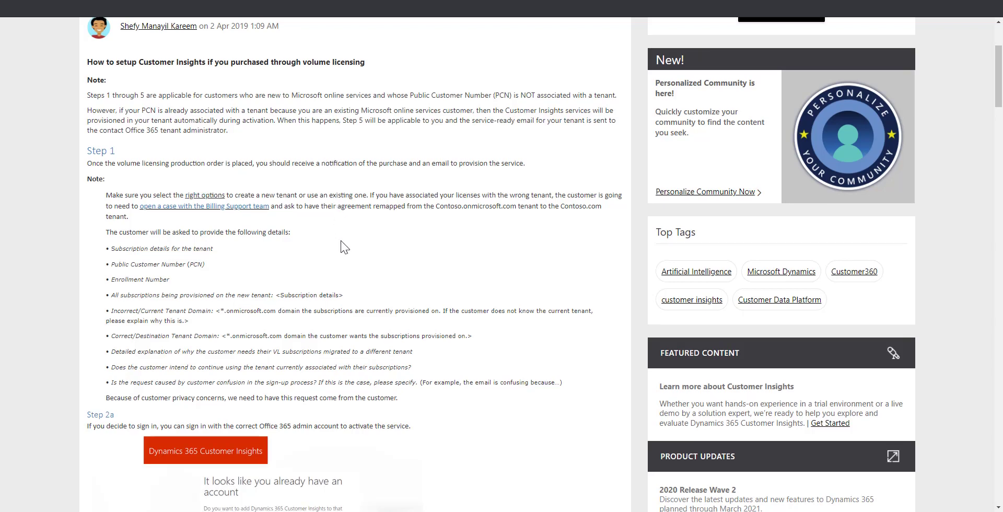
scroll("down", 3)
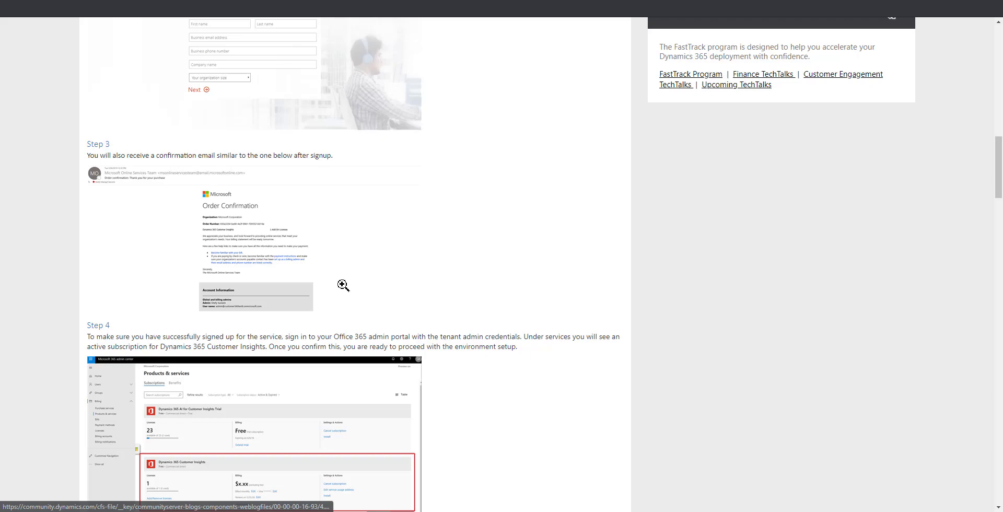
scroll("up", 3)
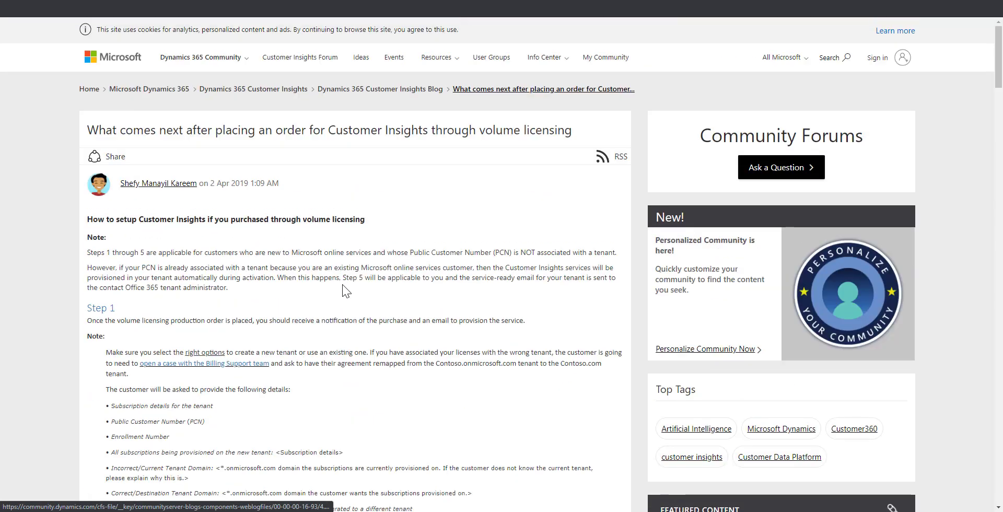
mouse_move(135, 44)
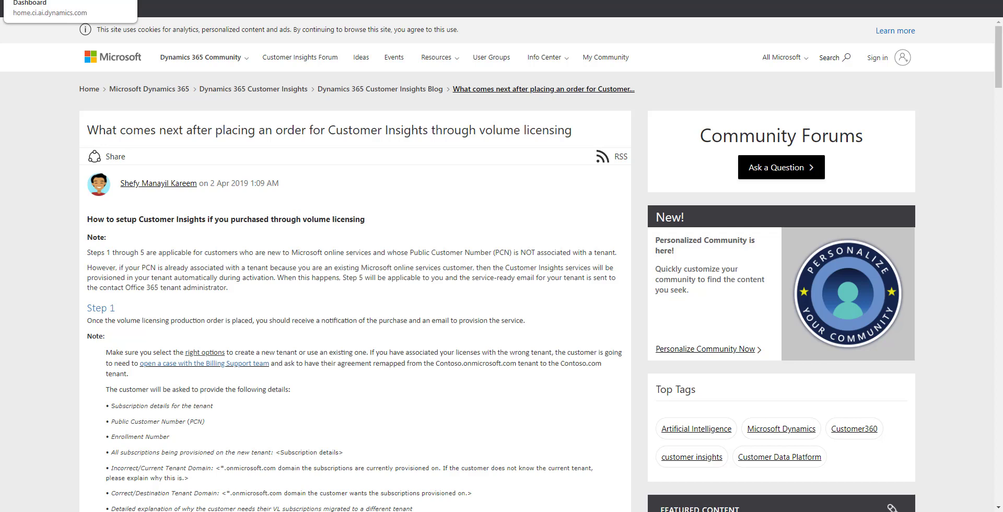
mouse_move(316, 235)
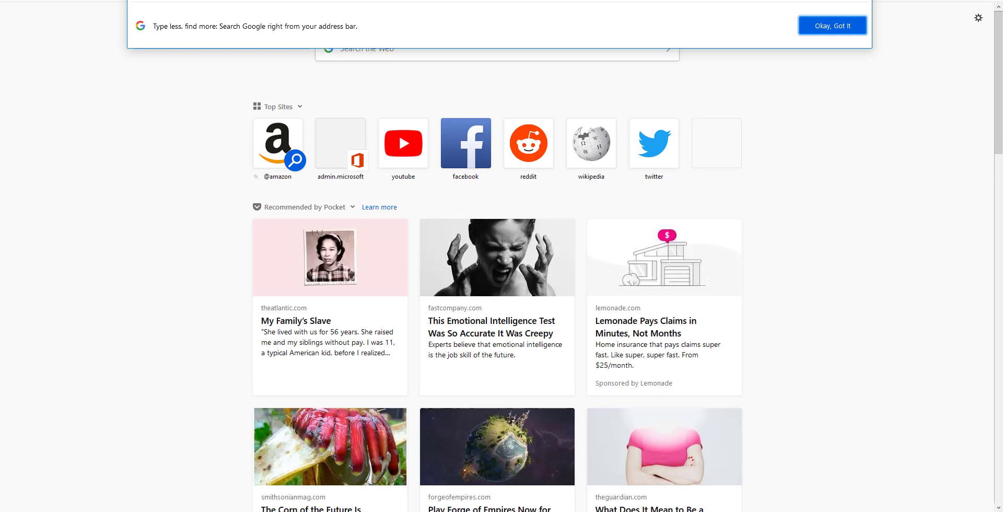
- Go to signup.microsoft.com and add Customer Insights to the existing account
type("https://signup.microsoft.com/")
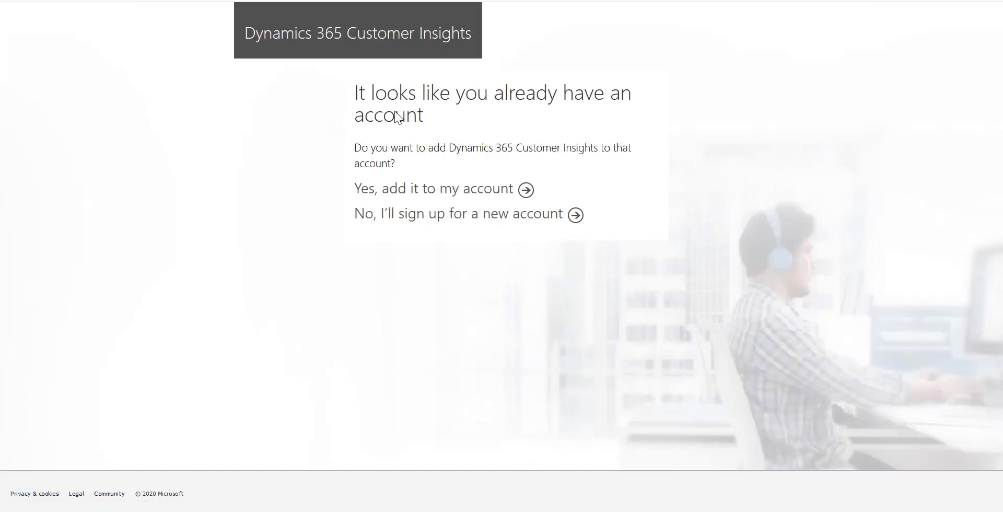
mouse_move(526, 189)
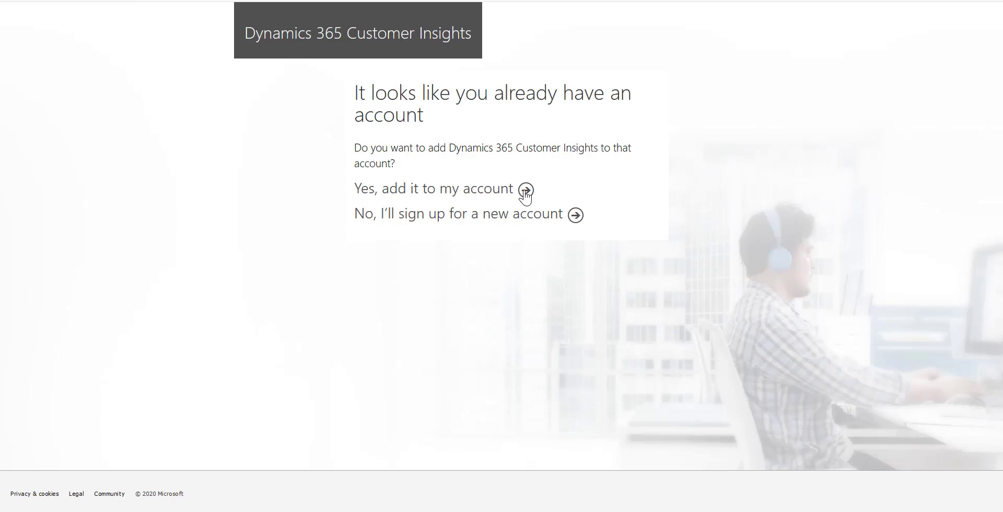
mouse_move(522, 197)
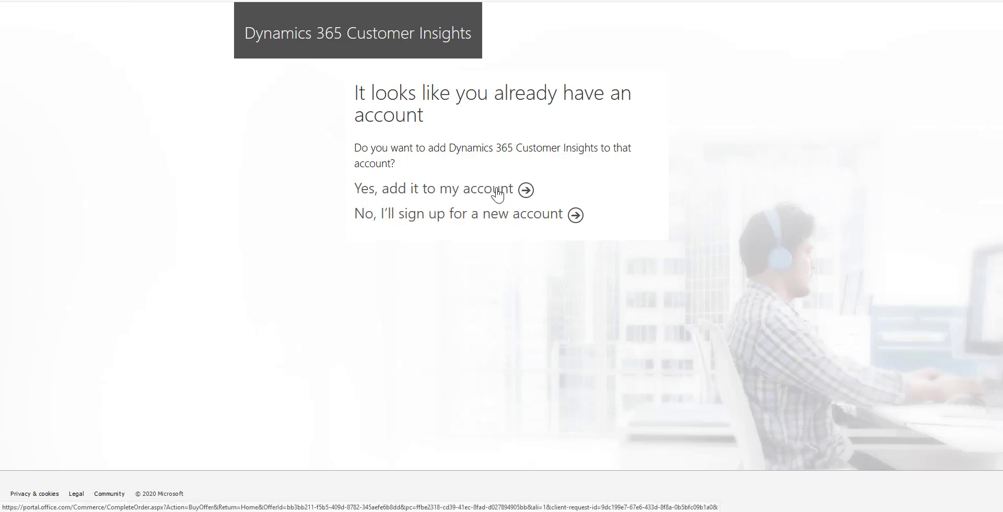
left_click(433, 188)
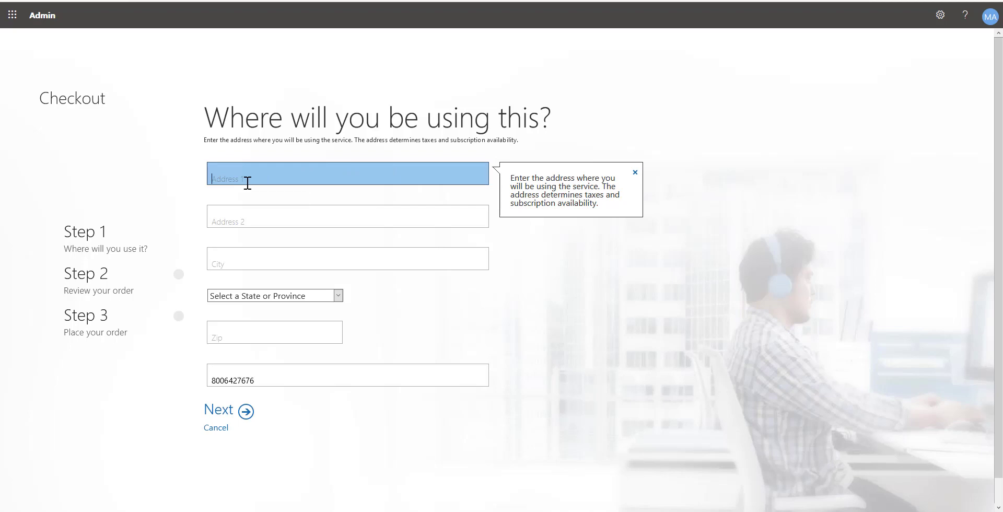
- Submit the checkout address form to place the Customer Insights order
left_click(218, 410)
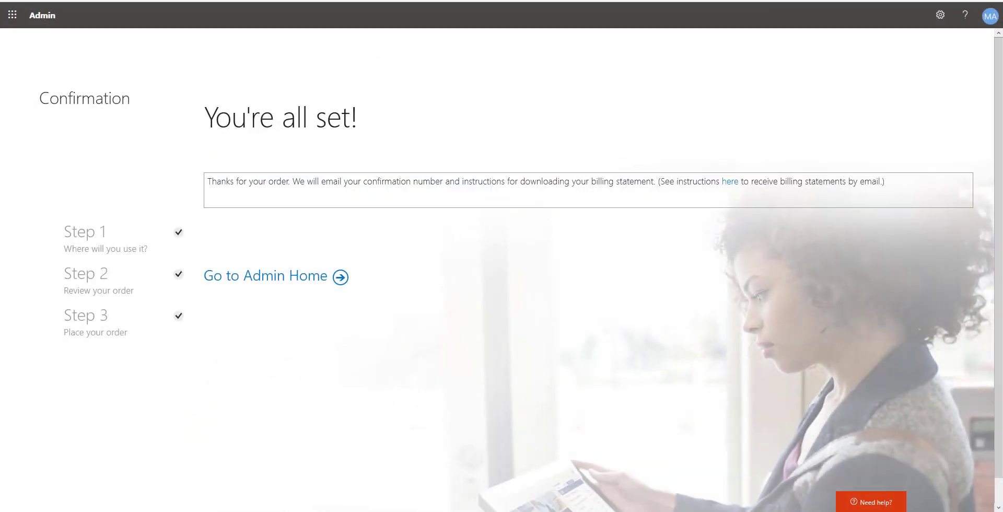
mouse_move(348, 272)
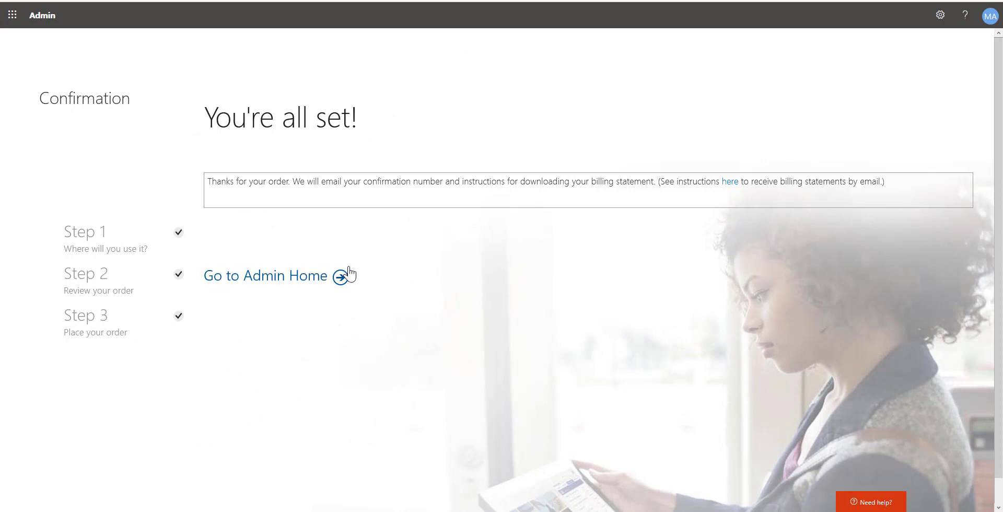
mouse_move(264, 276)
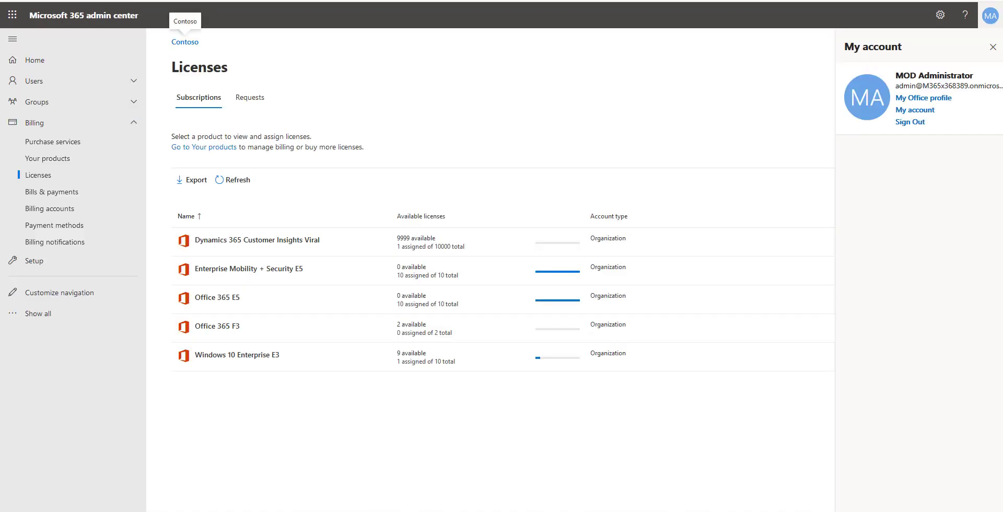
mouse_move(202, 147)
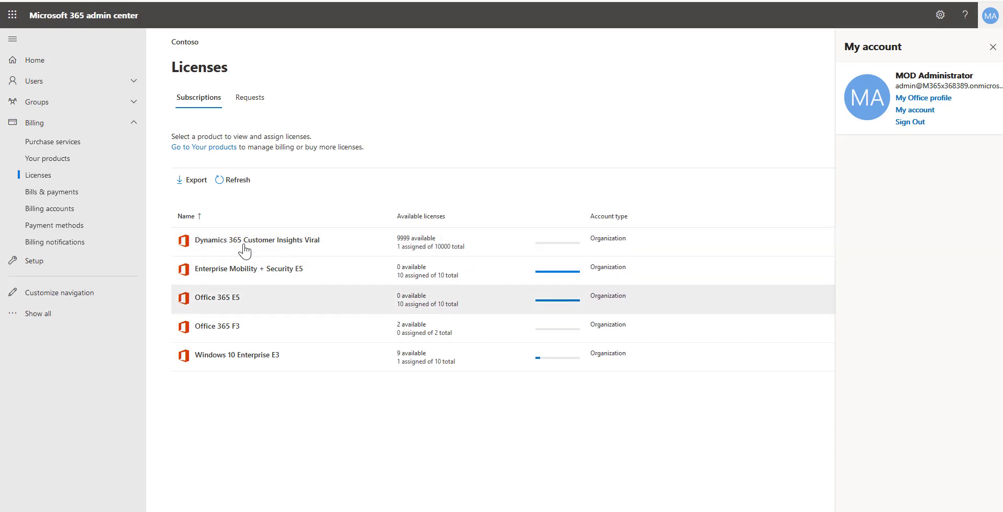
mouse_move(256, 242)
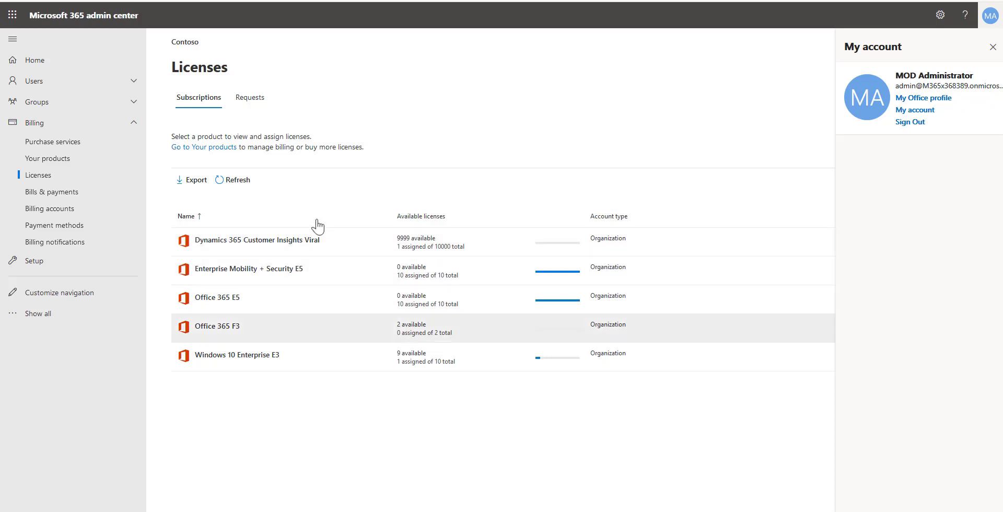
mouse_move(322, 171)
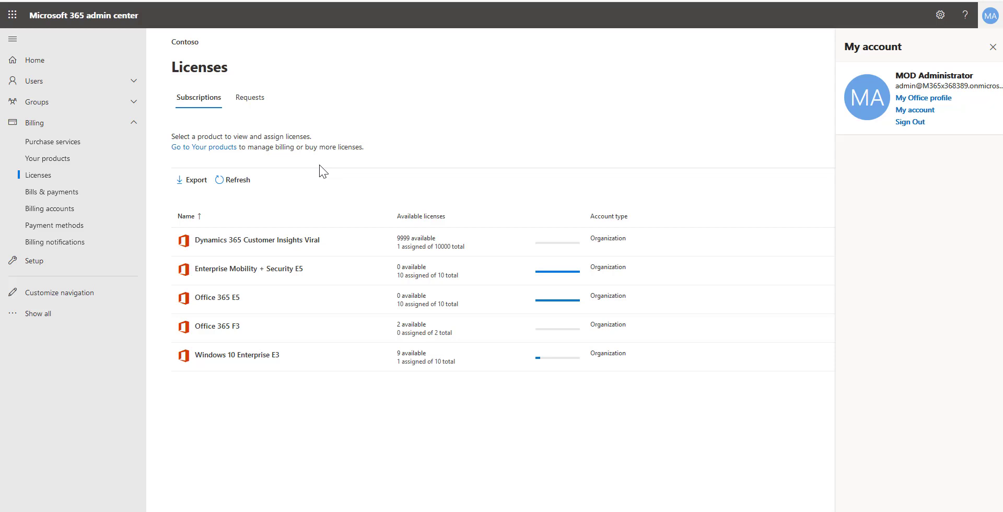
mouse_move(288, 160)
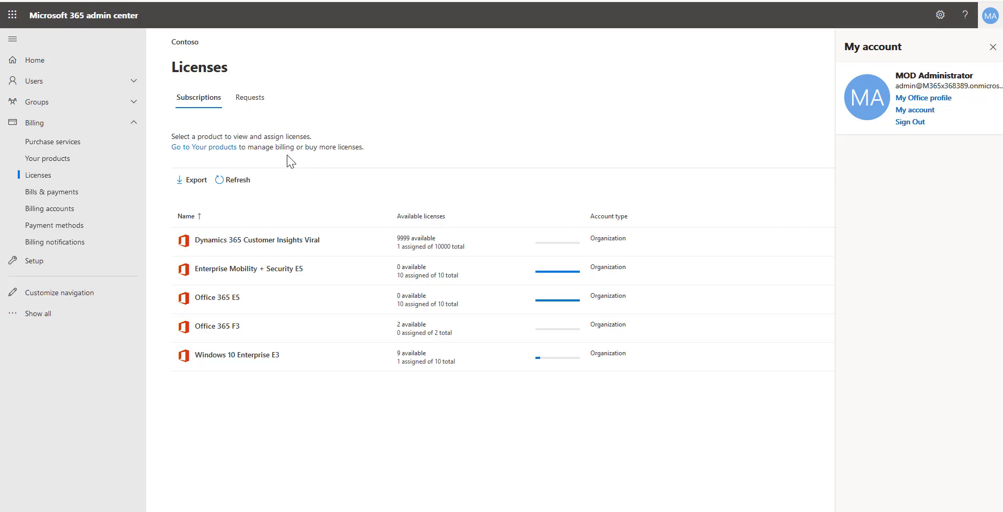
mouse_move(277, 137)
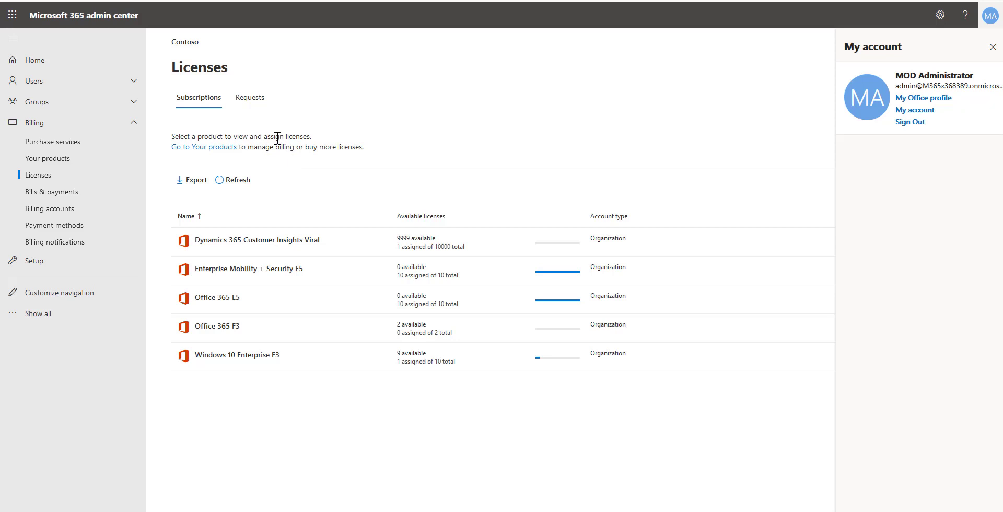
mouse_move(278, 144)
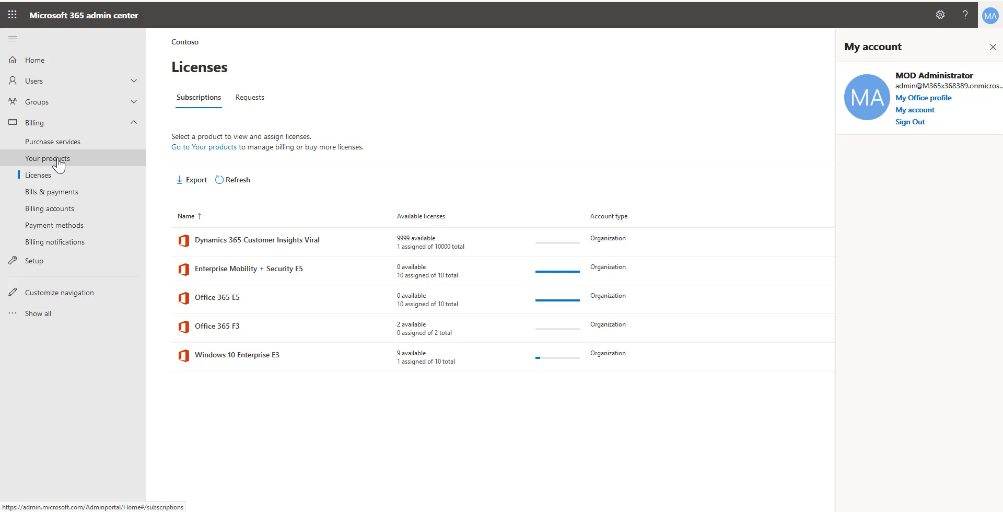
- Check Your products, toggling to Licenses and back, to find Customer Insights with 1 license
left_click(48, 158)
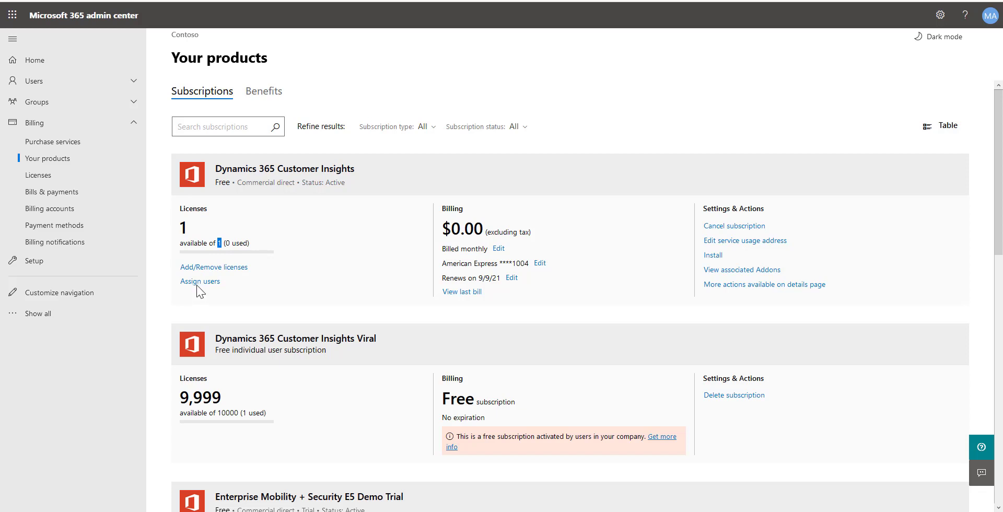
mouse_move(279, 256)
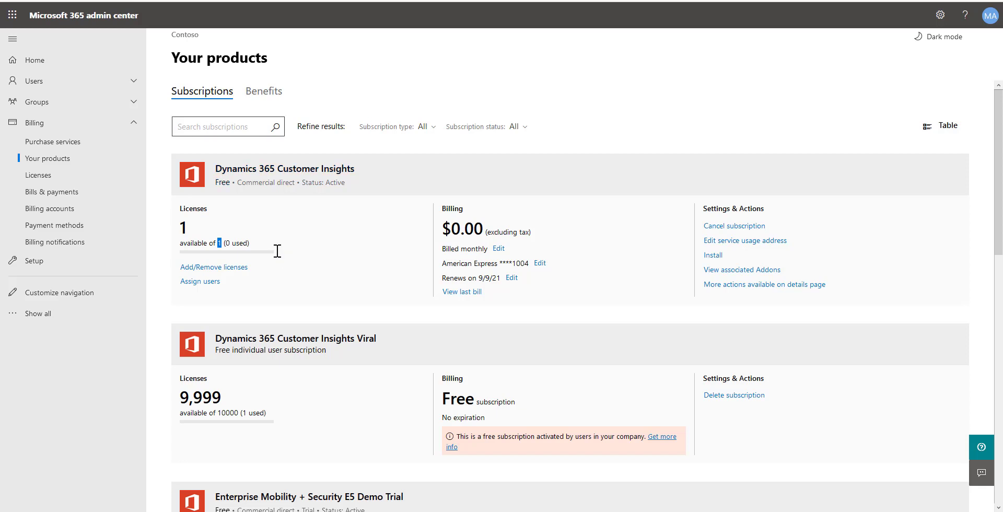
left_click(37, 174)
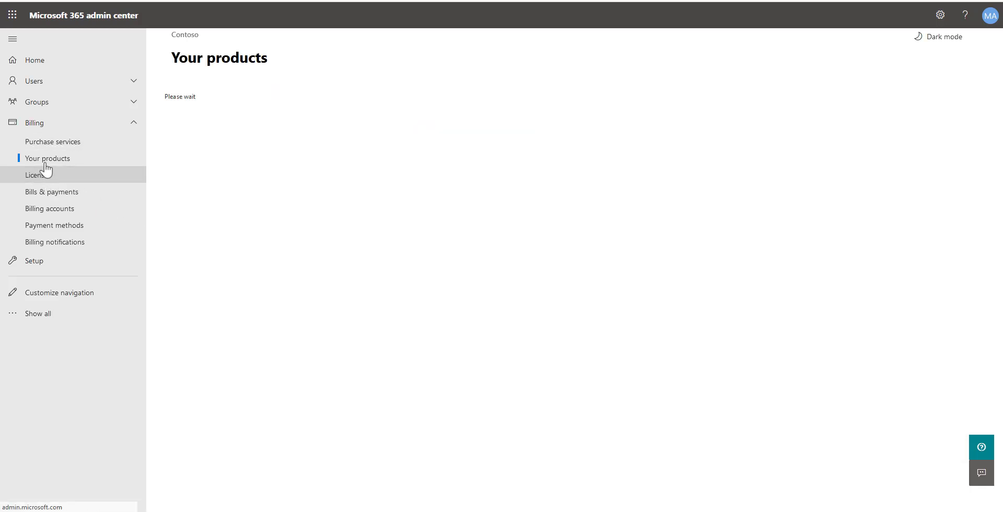
left_click(38, 175)
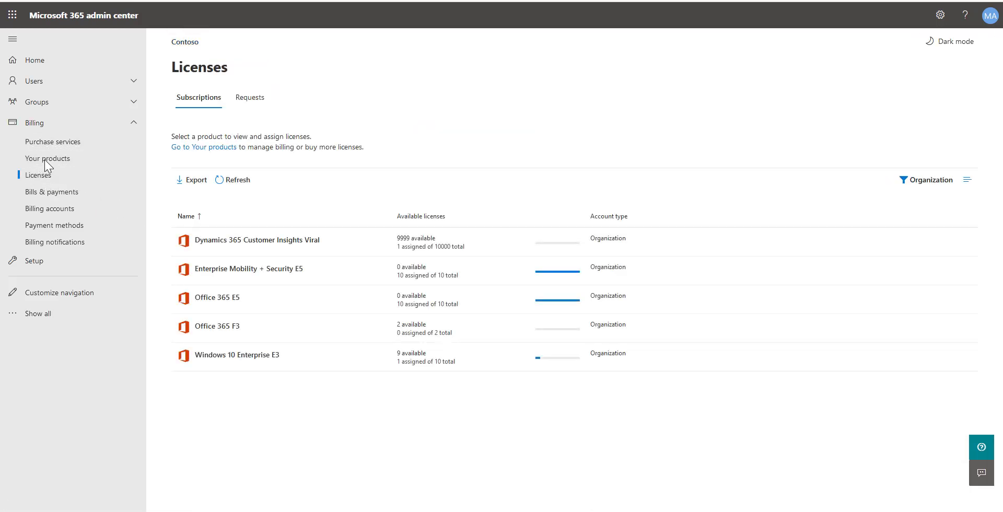
left_click(48, 159)
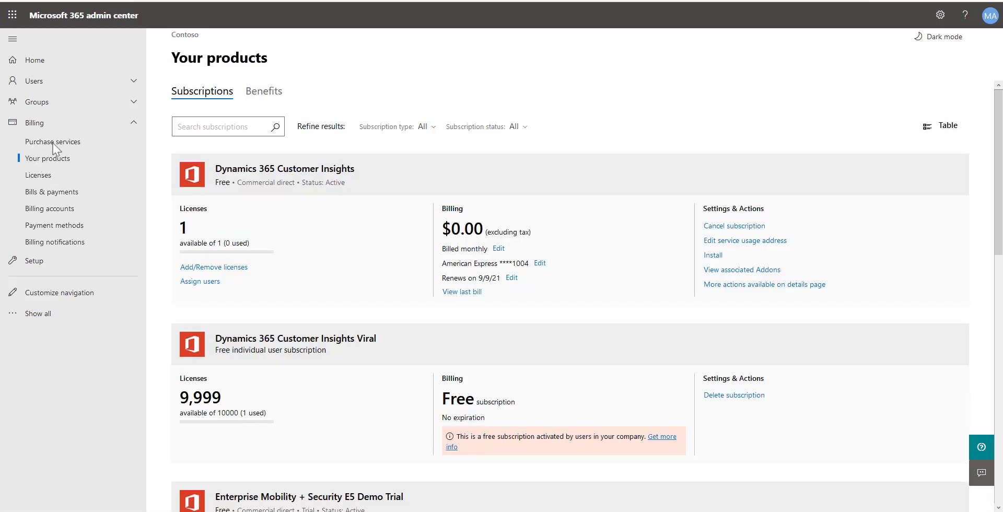
mouse_move(57, 149)
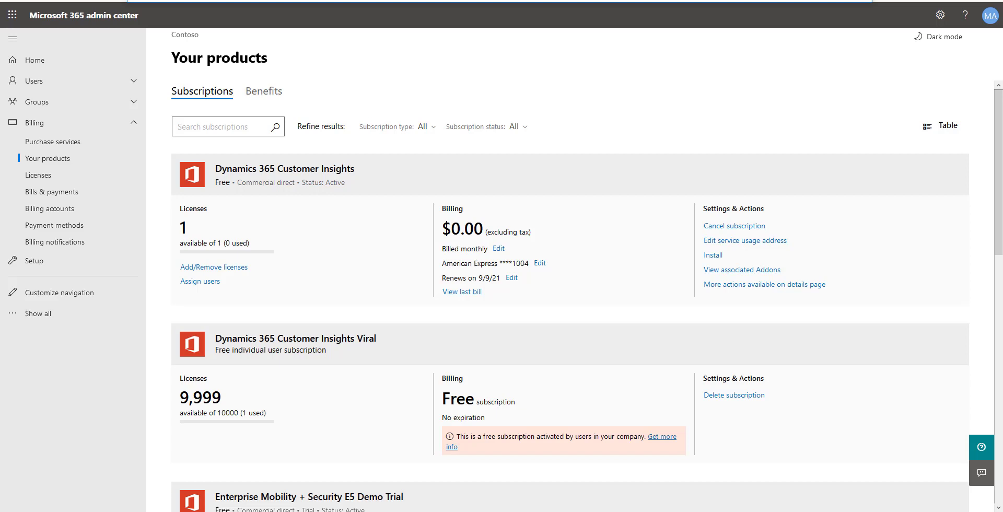
- Browse to home.ci.ai.dynamics.com/start and start the free Customer Insights trial
type("htt")
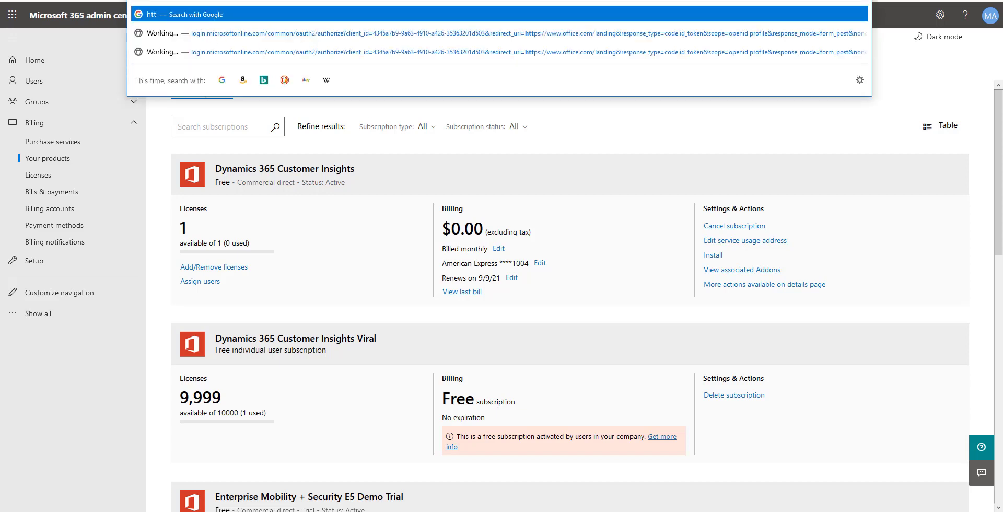
type("ho/")
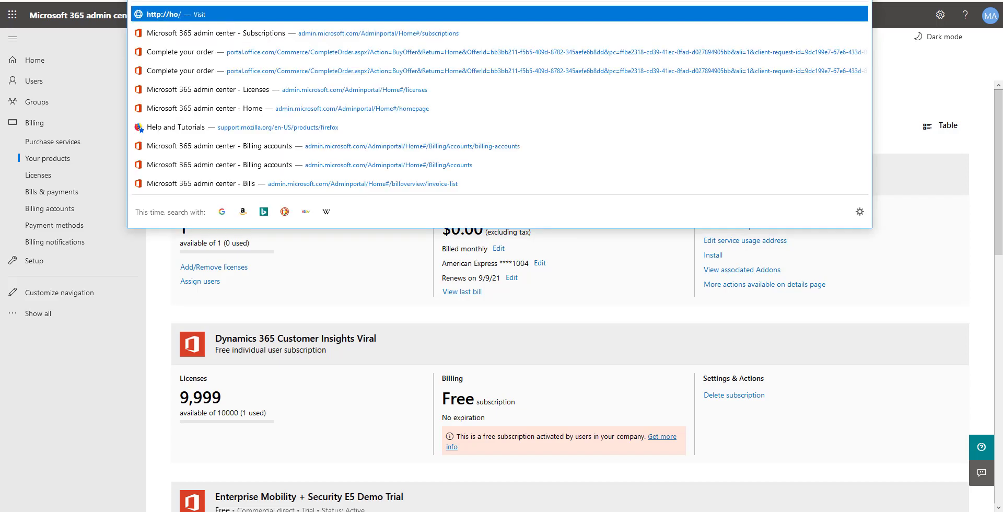
type("home/c")
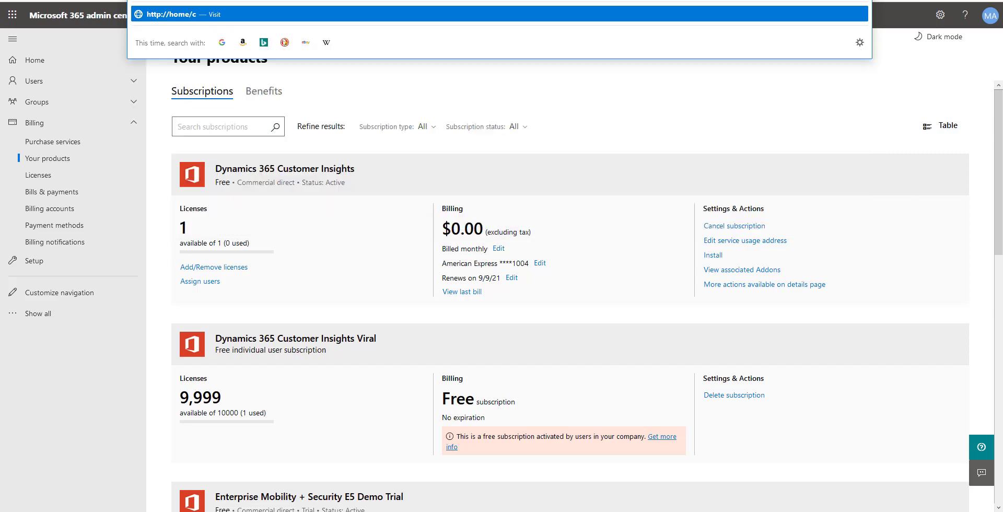
type("i.ai.d")
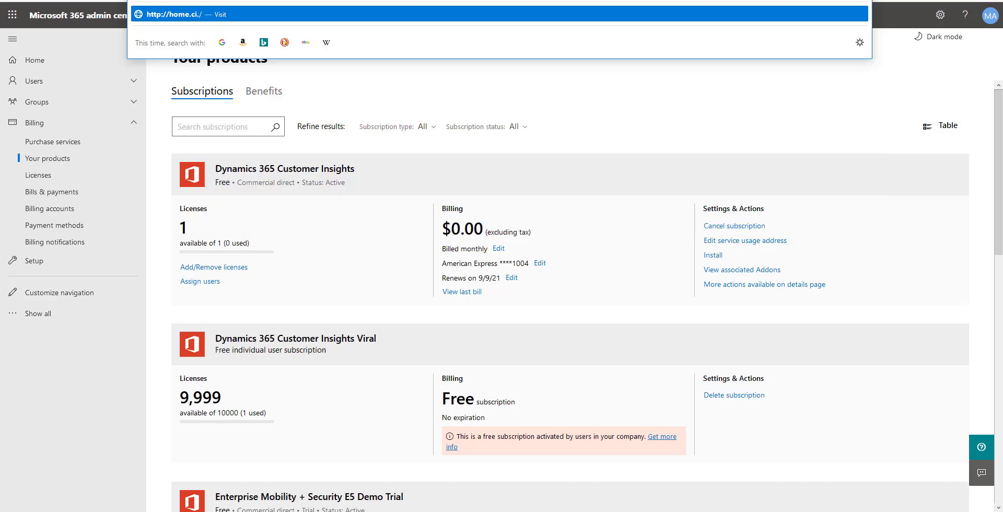
type("ai.dynamics.com")
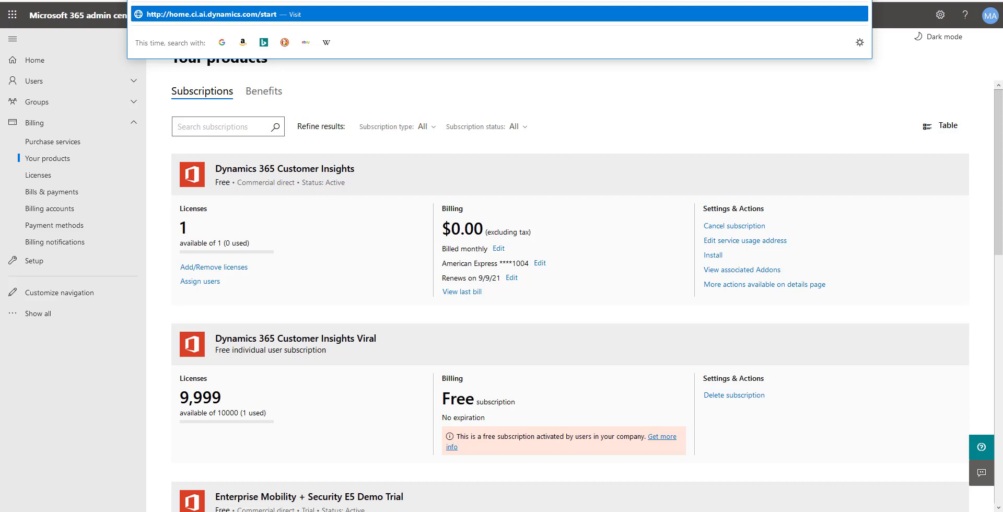
key("Backspace")
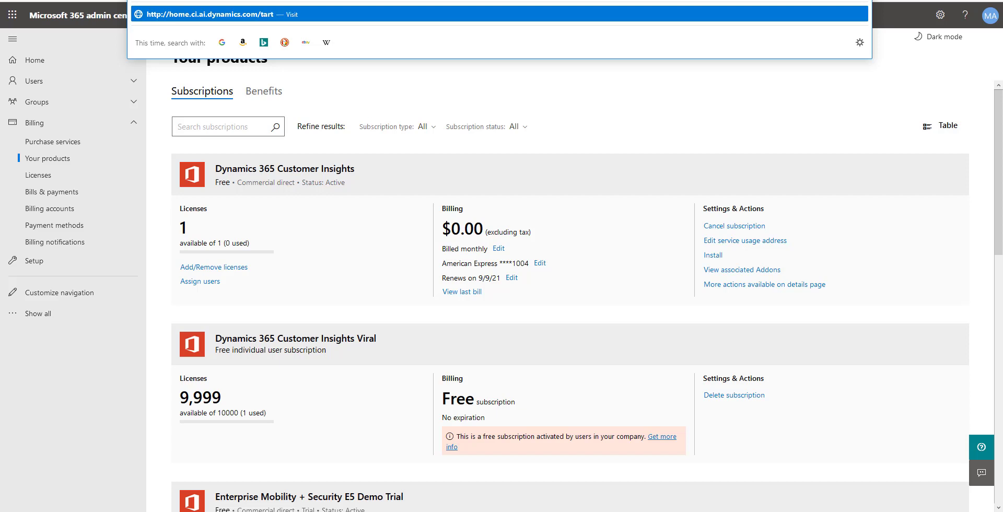
type("Start")
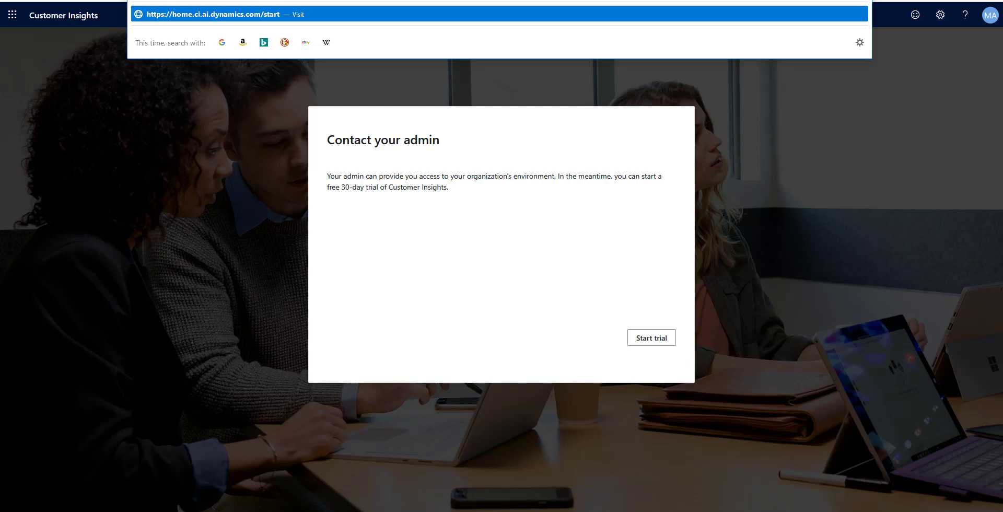
left_click(651, 337)
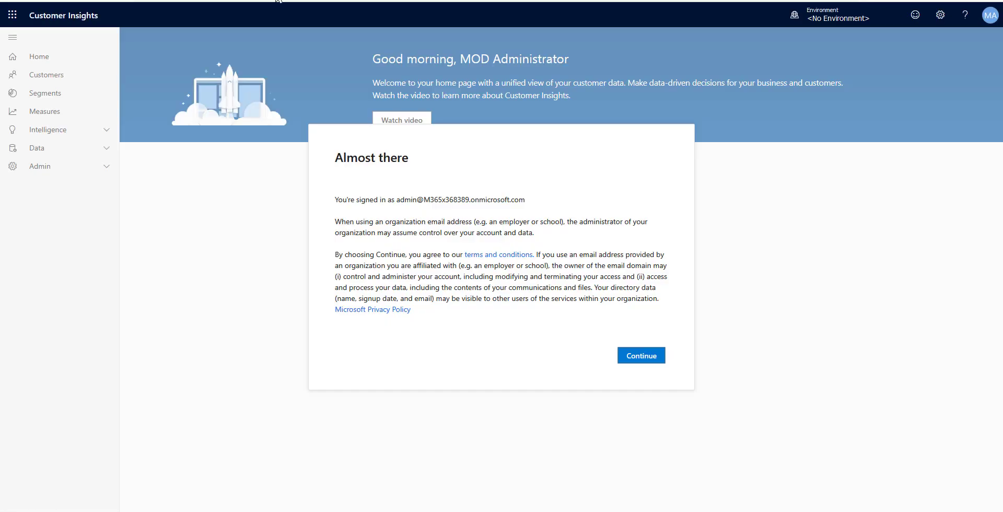
- Accept the terms and create a Sandbox-type environment named 'Sandbox' in North America
left_click(640, 355)
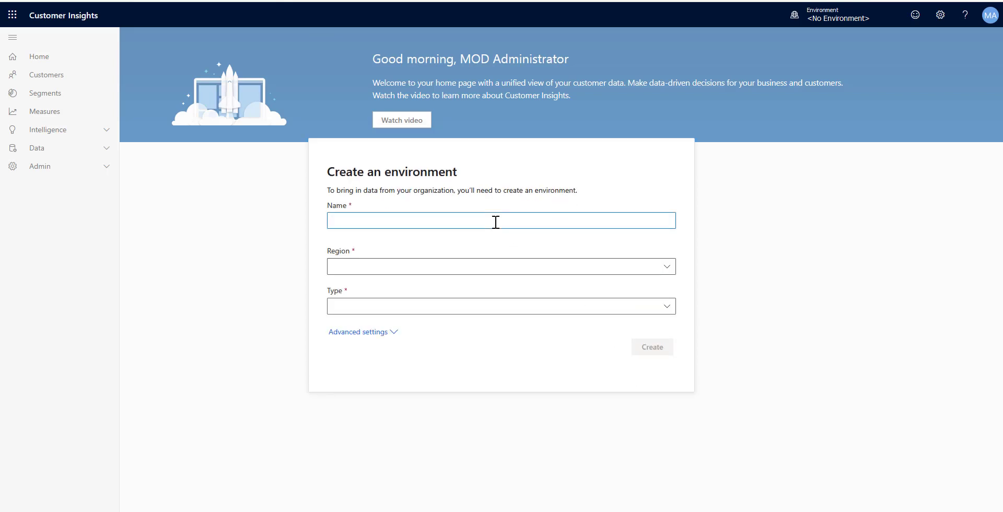
type("Sandmi")
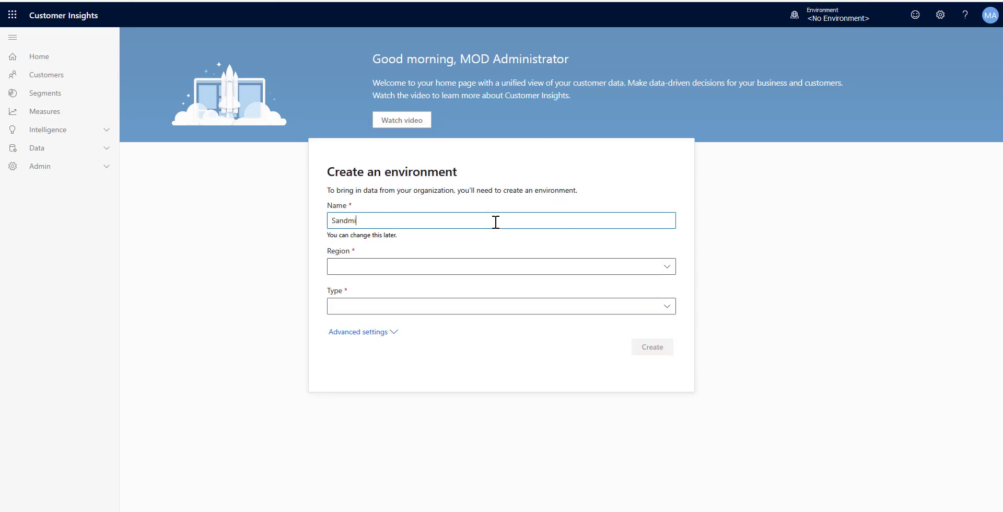
key("BackSpace")
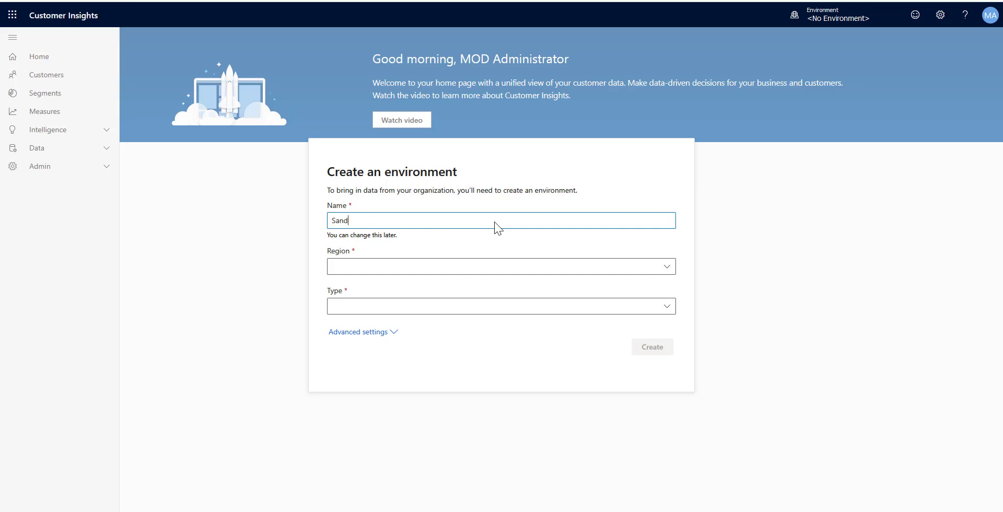
type("box")
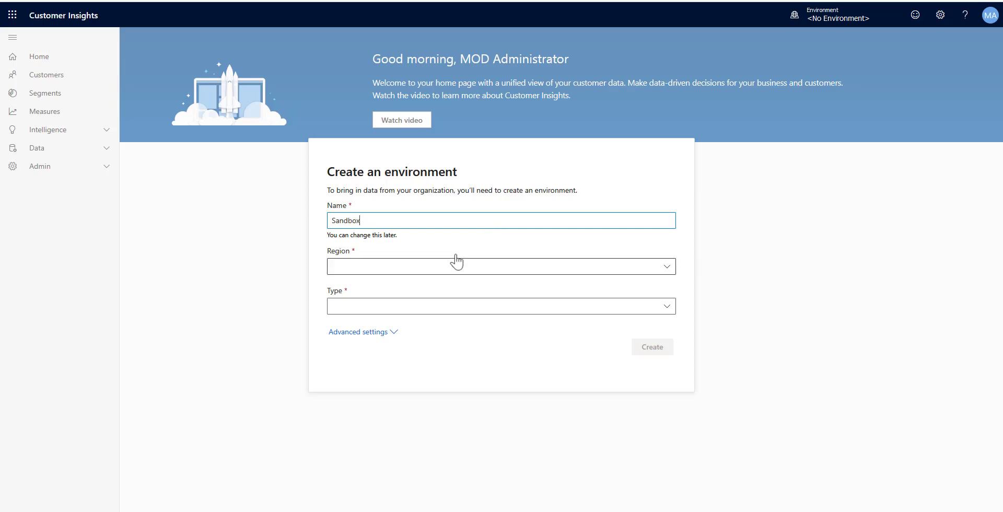
left_click(502, 266)
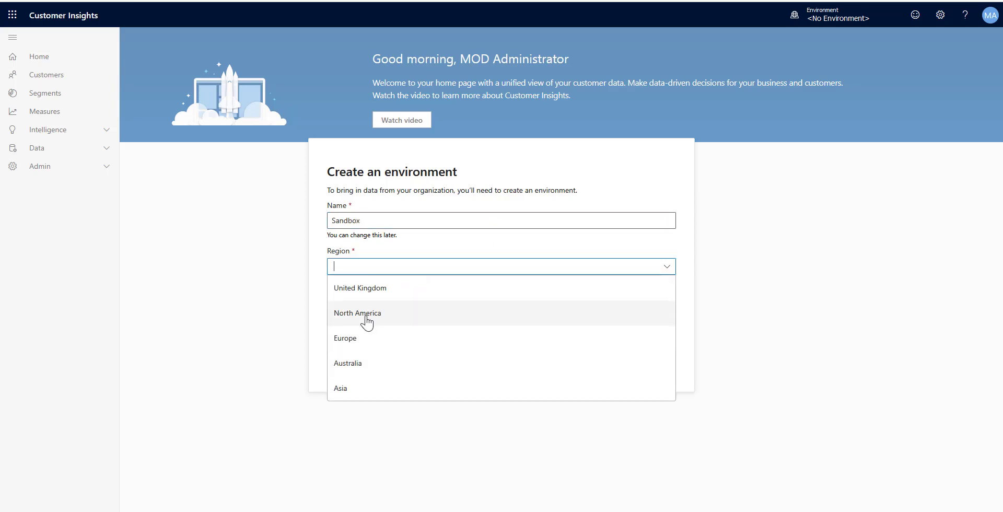
left_click(357, 313)
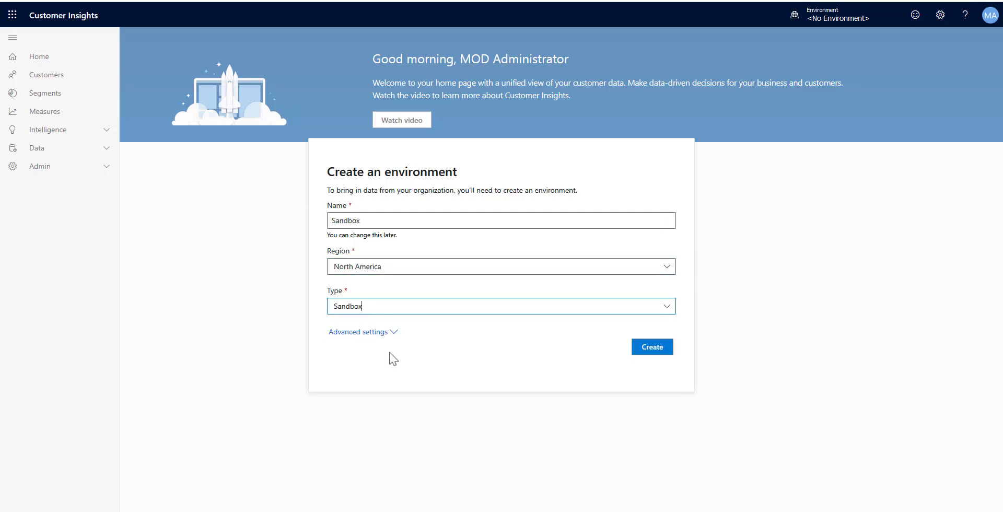
left_click(651, 346)
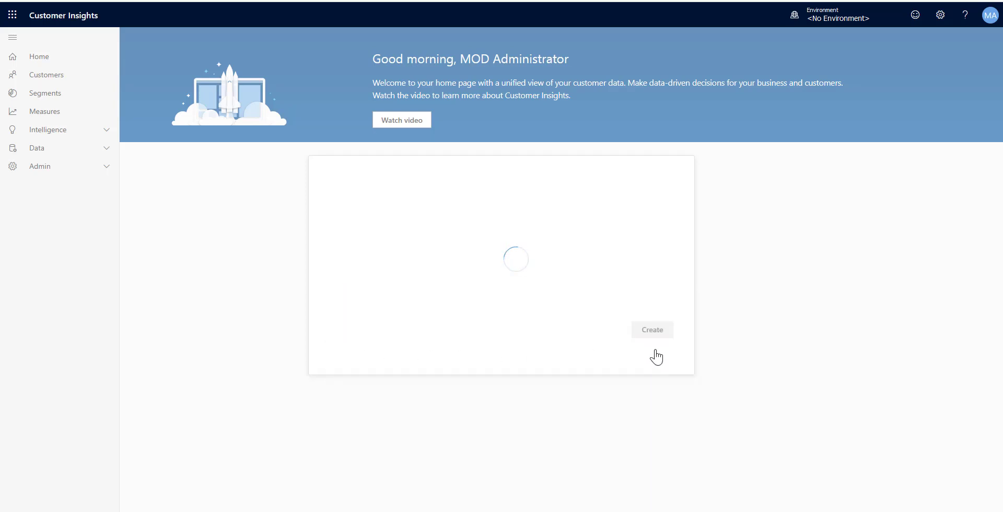
left_click(652, 330)
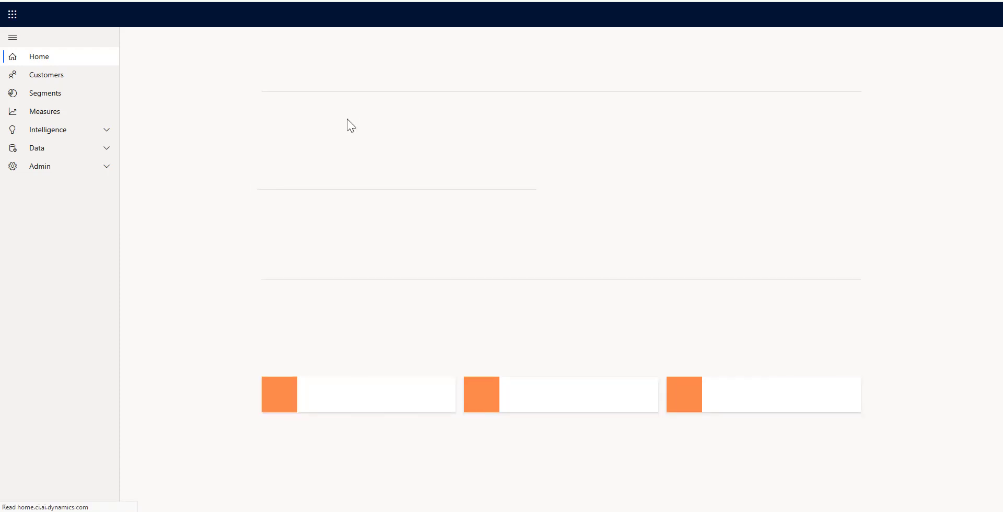
- In Admin > Permissions, add Megan Bowen with the Admin role and save
left_click(39, 165)
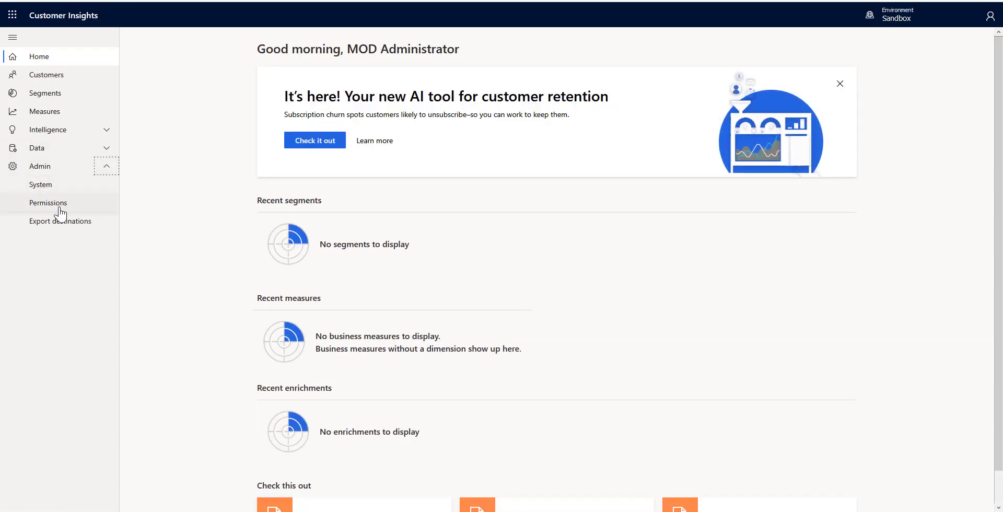
left_click(48, 203)
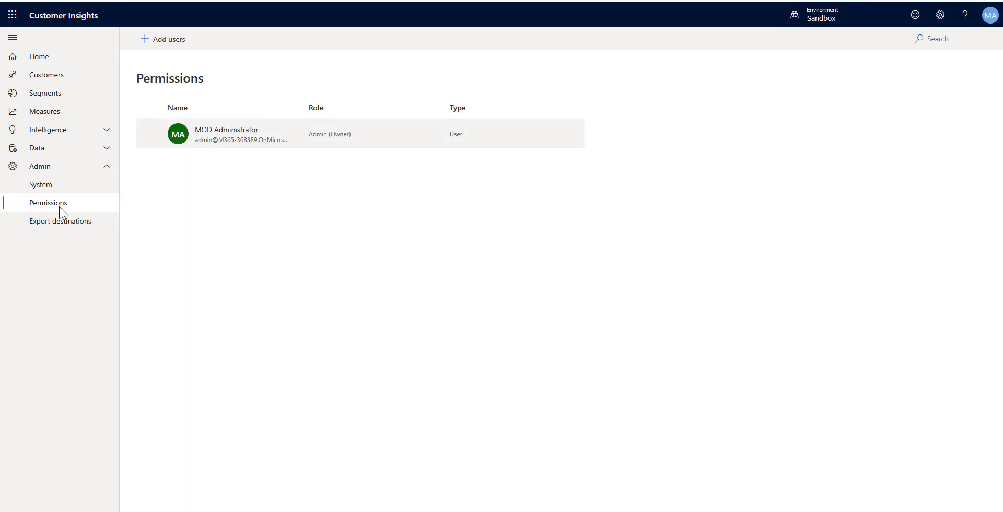
mouse_move(351, 145)
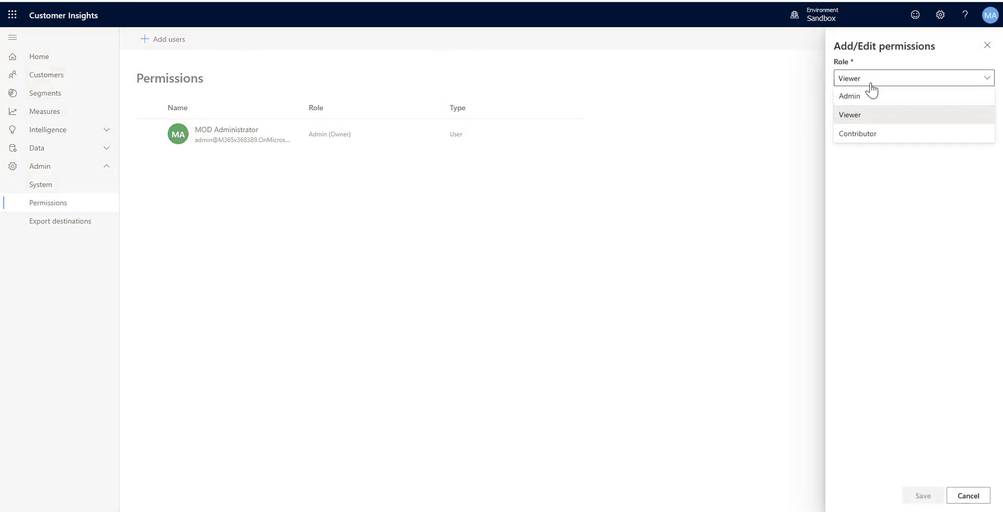
left_click(849, 96)
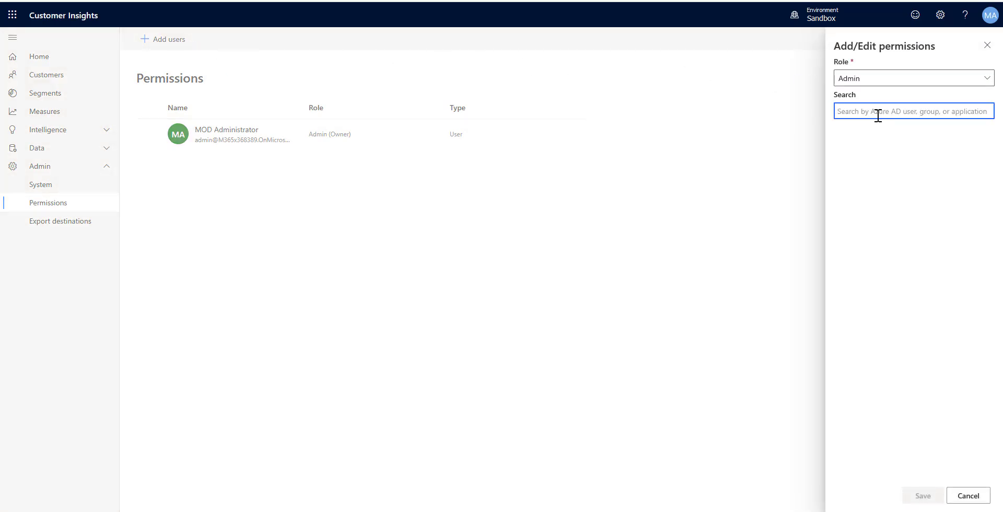
type("Meag")
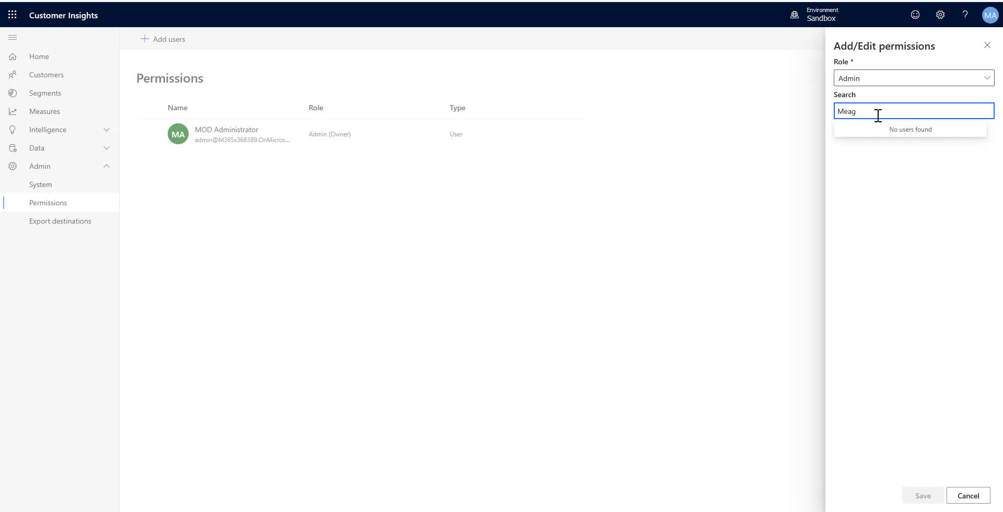
key("Backspace")
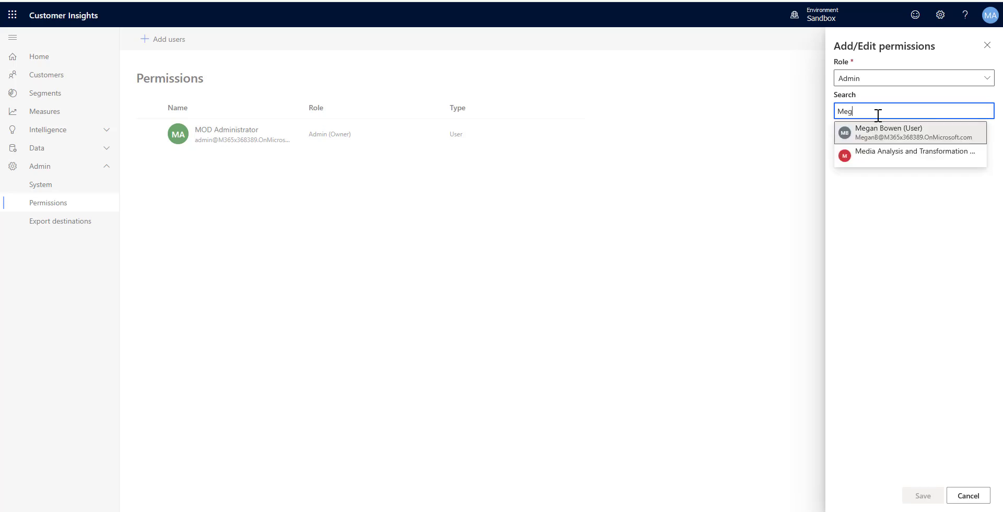
left_click(909, 133)
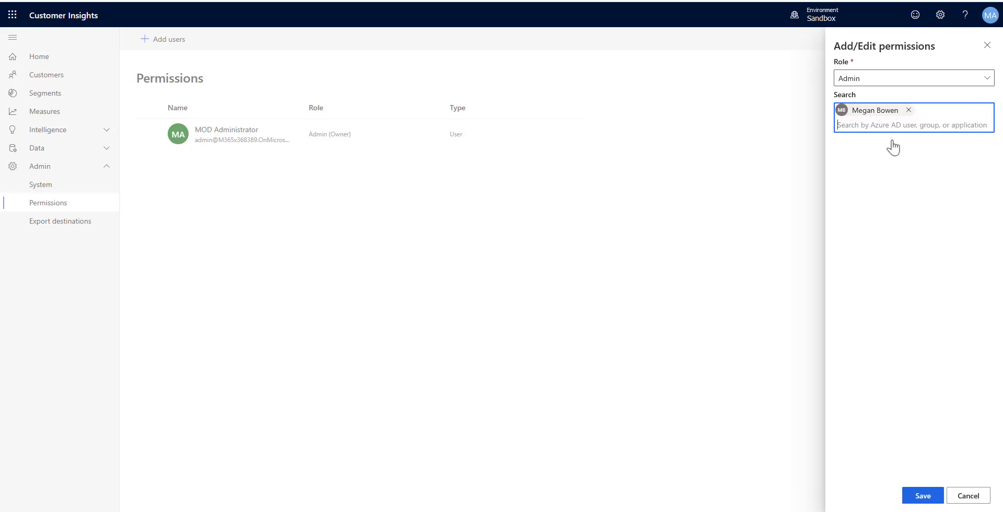
left_click(922, 495)
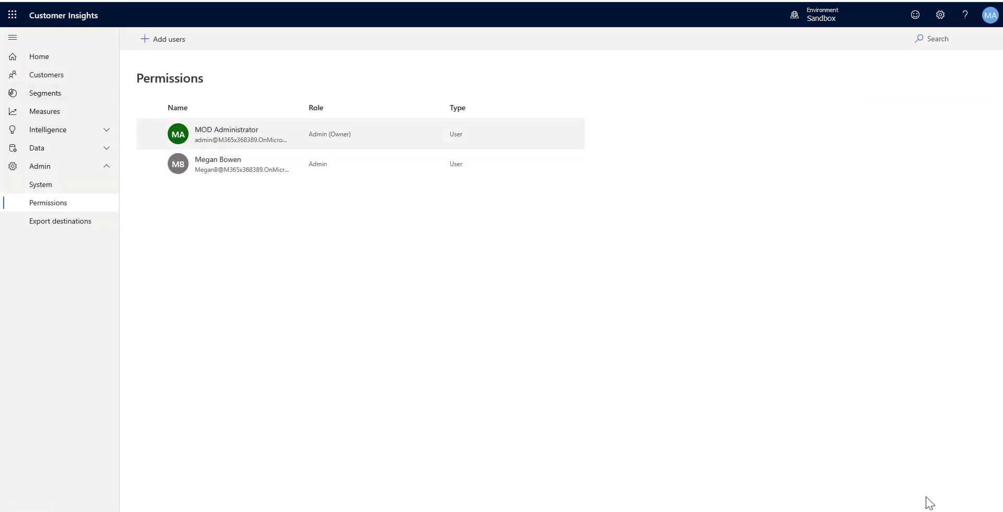
mouse_move(217, 164)
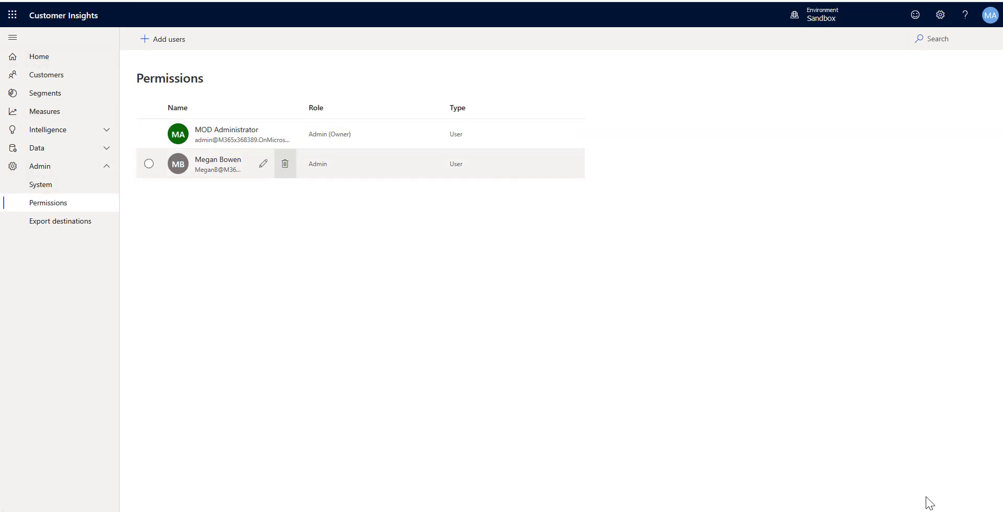
- Open the Environments panel from the settings gear and show the Sandbox environment's options menu
left_click(940, 15)
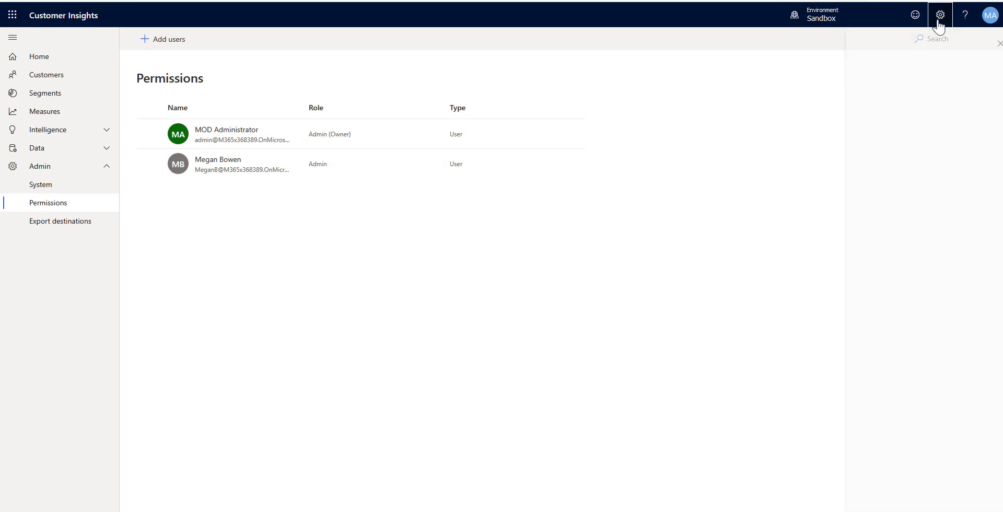
left_click(940, 14)
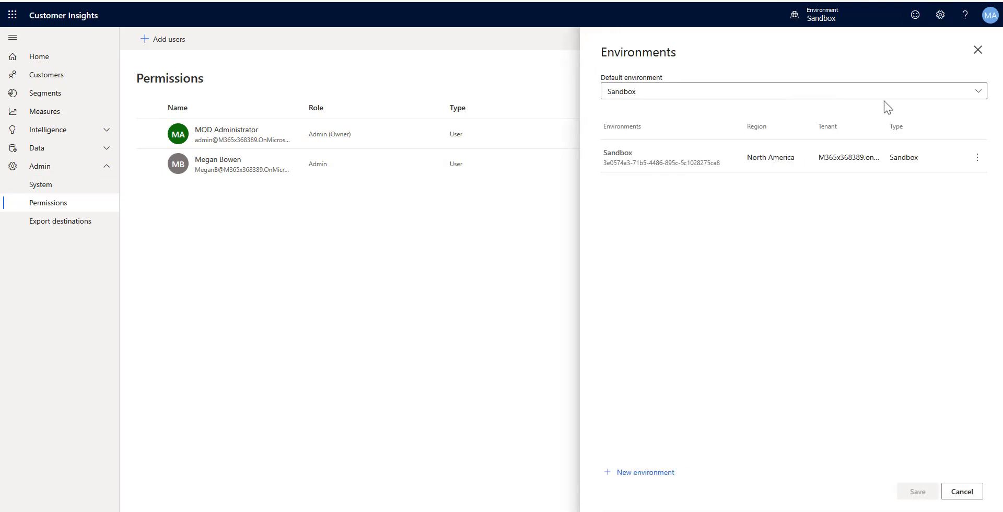
left_click(977, 157)
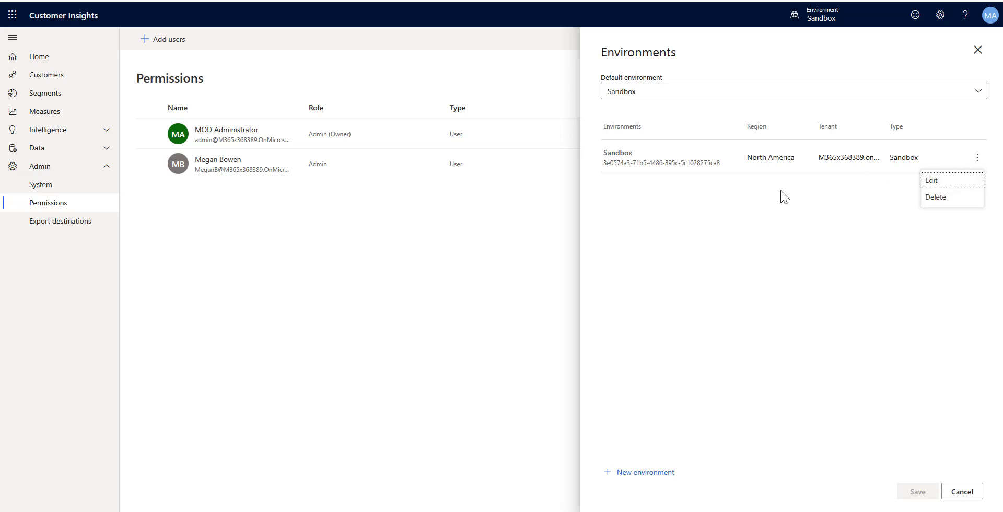
mouse_move(706, 214)
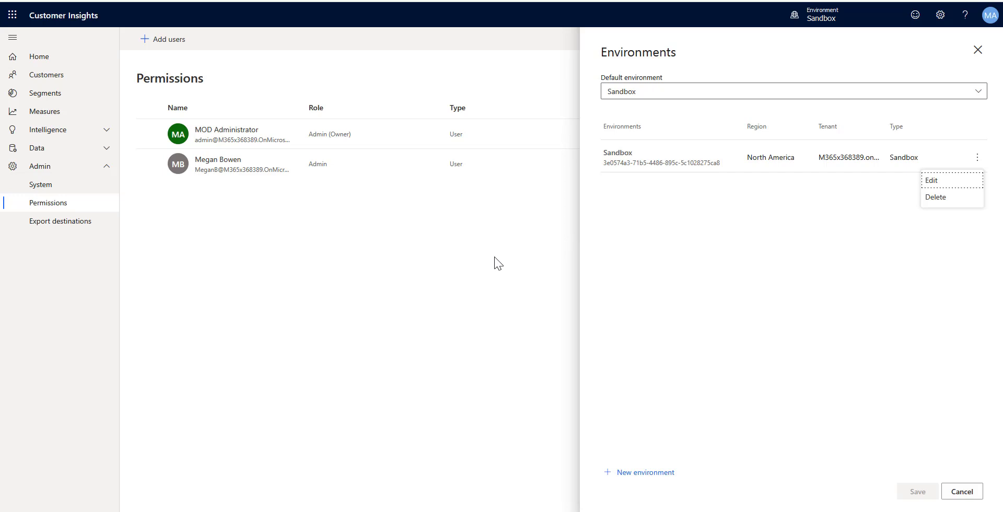
mouse_move(408, 211)
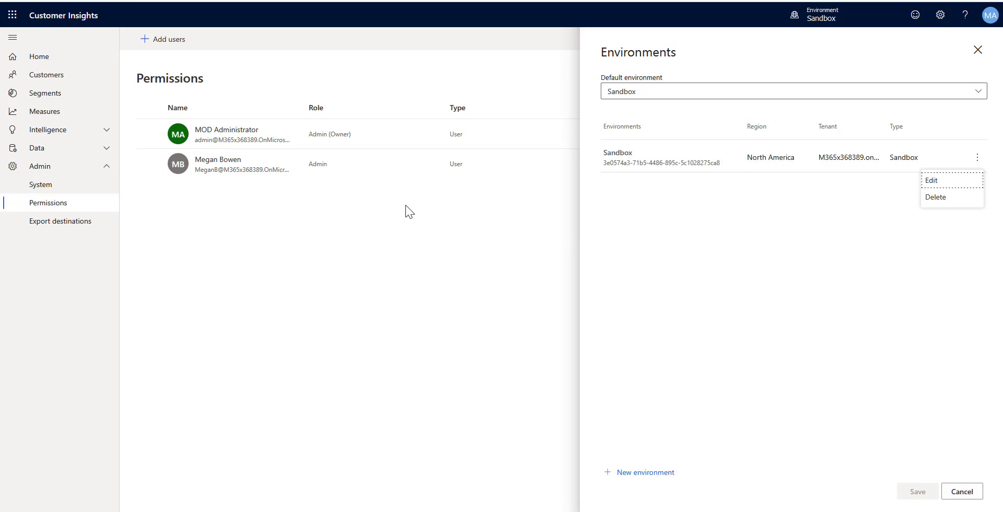
mouse_move(328, 220)
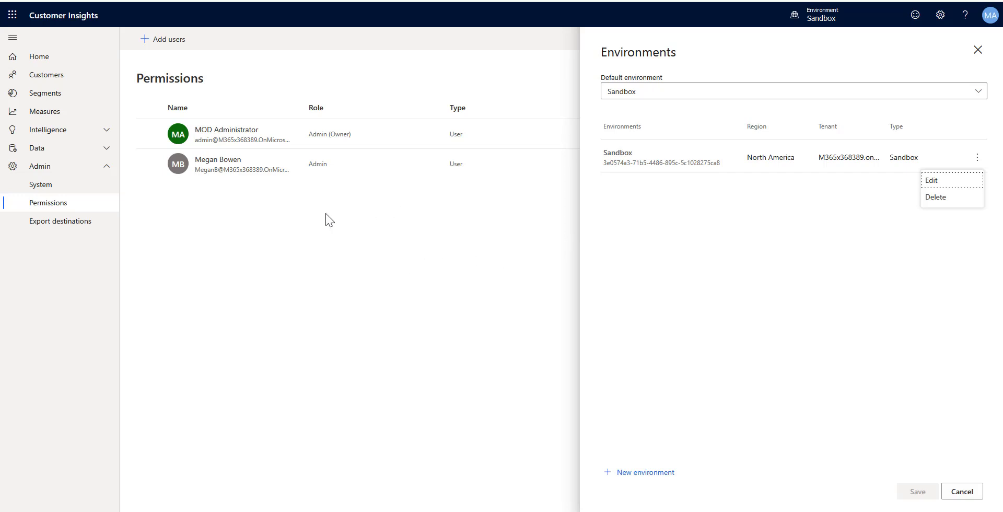